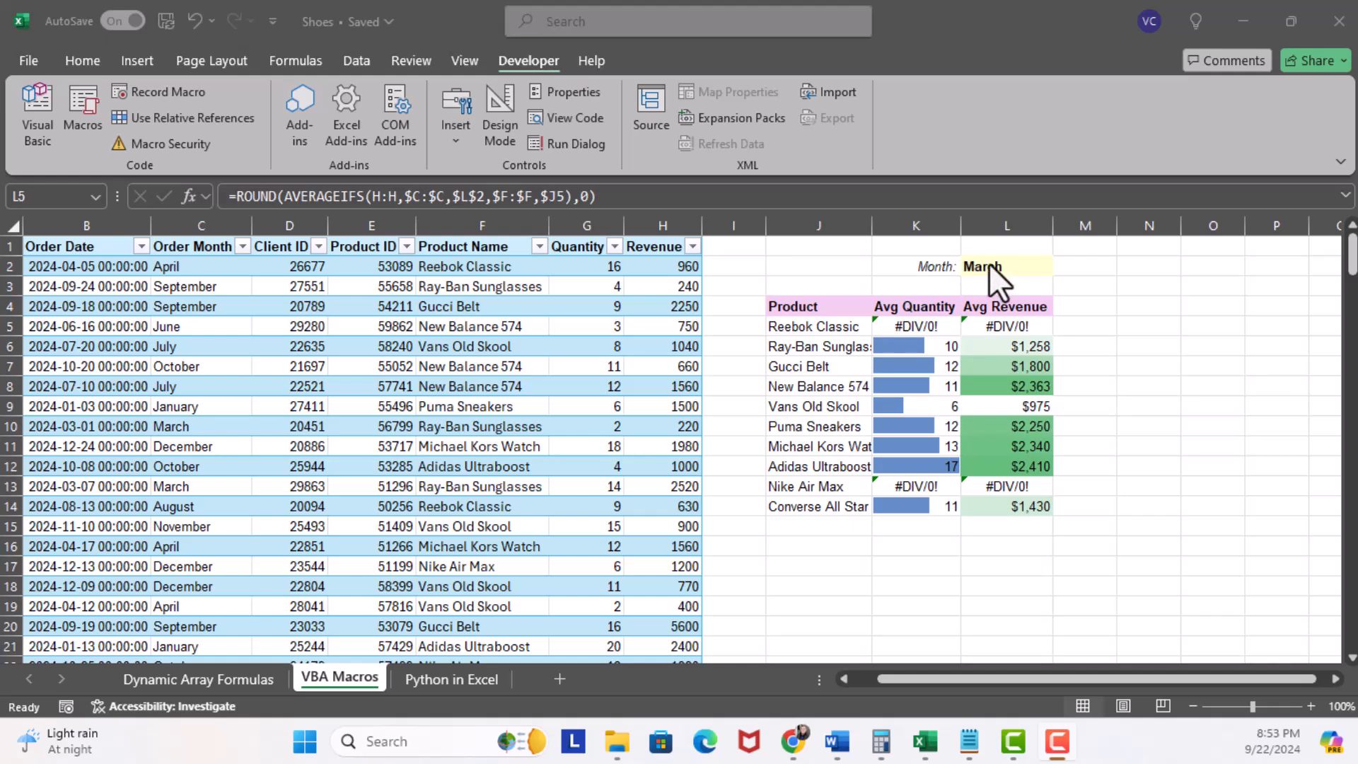
Switch the summary month in L2 to September, then to August.
{"action": "left_click", "coordinate": [1063, 266]}
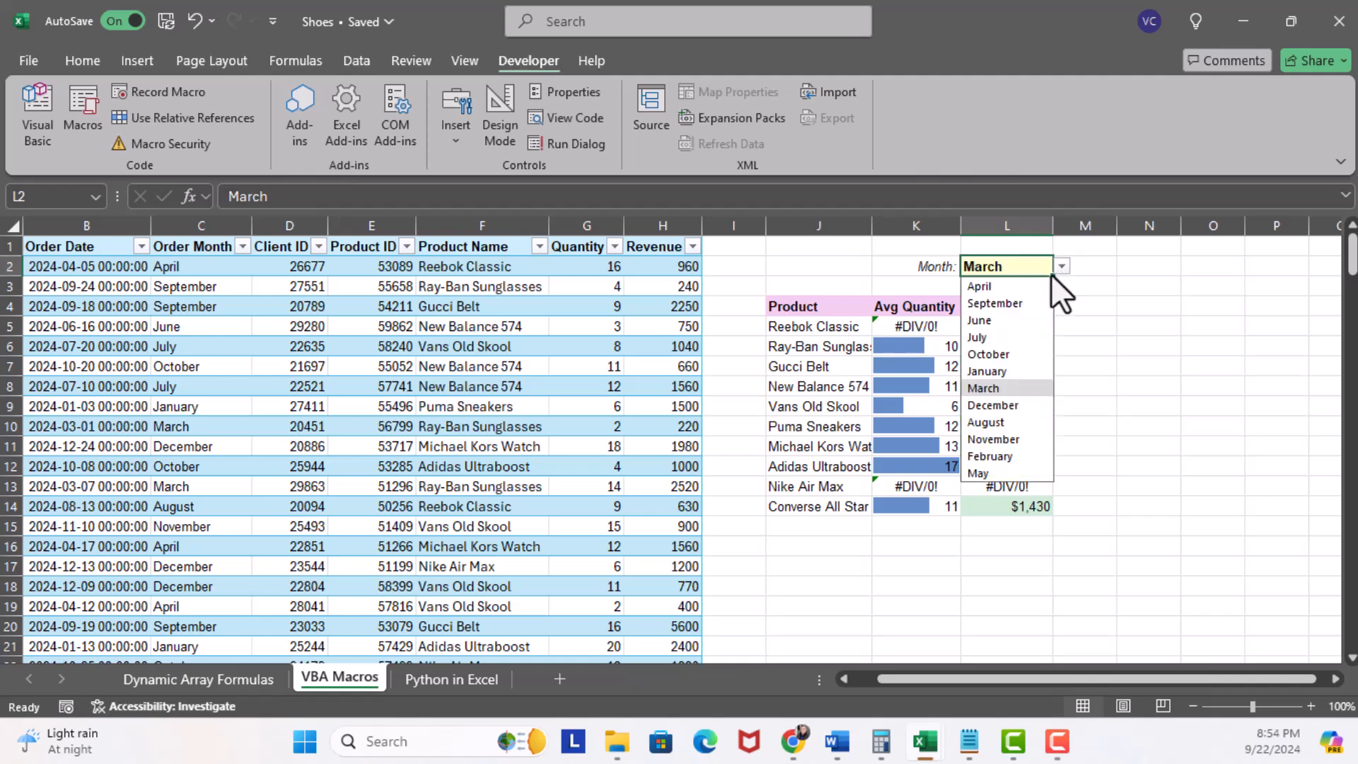
{"action": "left_click", "coordinate": [995, 302]}
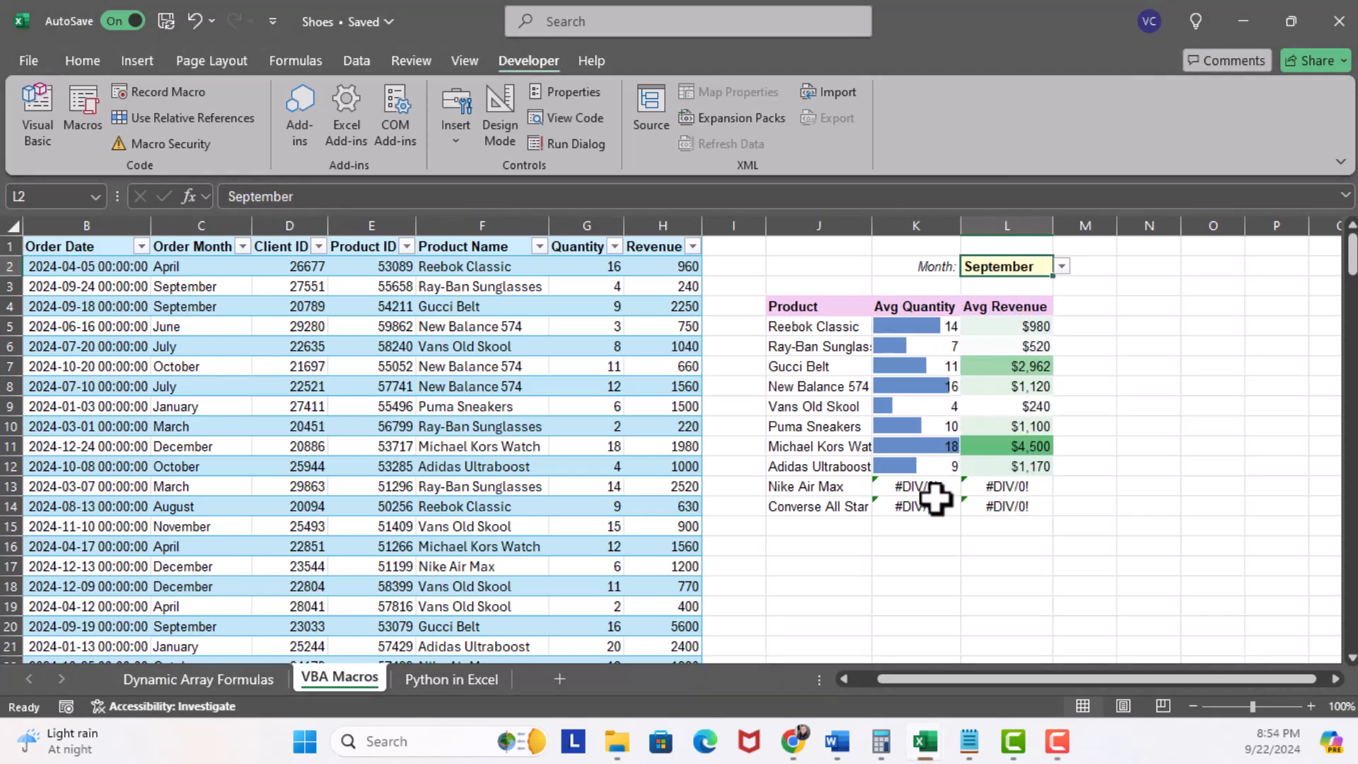
{"action": "left_click", "coordinate": [1059, 266]}
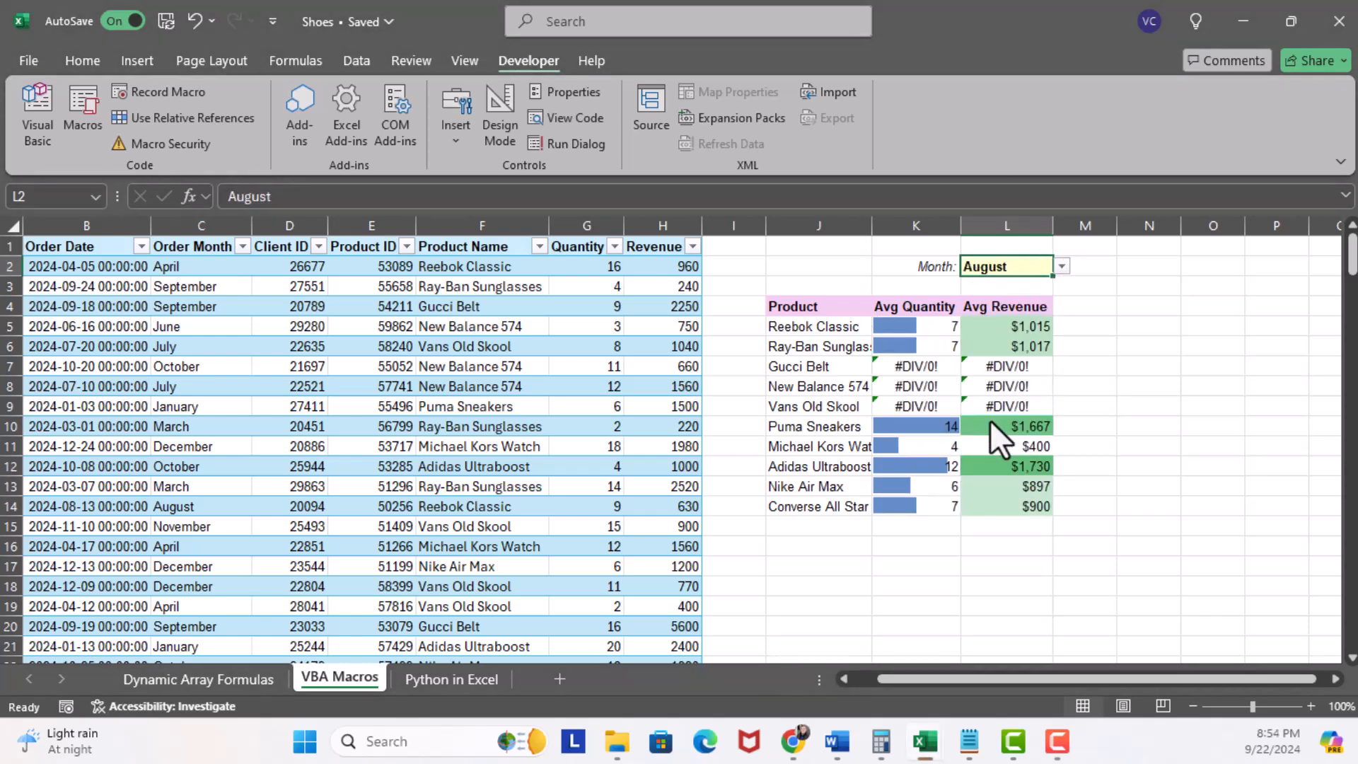
{"action": "mouse_move", "coordinate": [870, 392]}
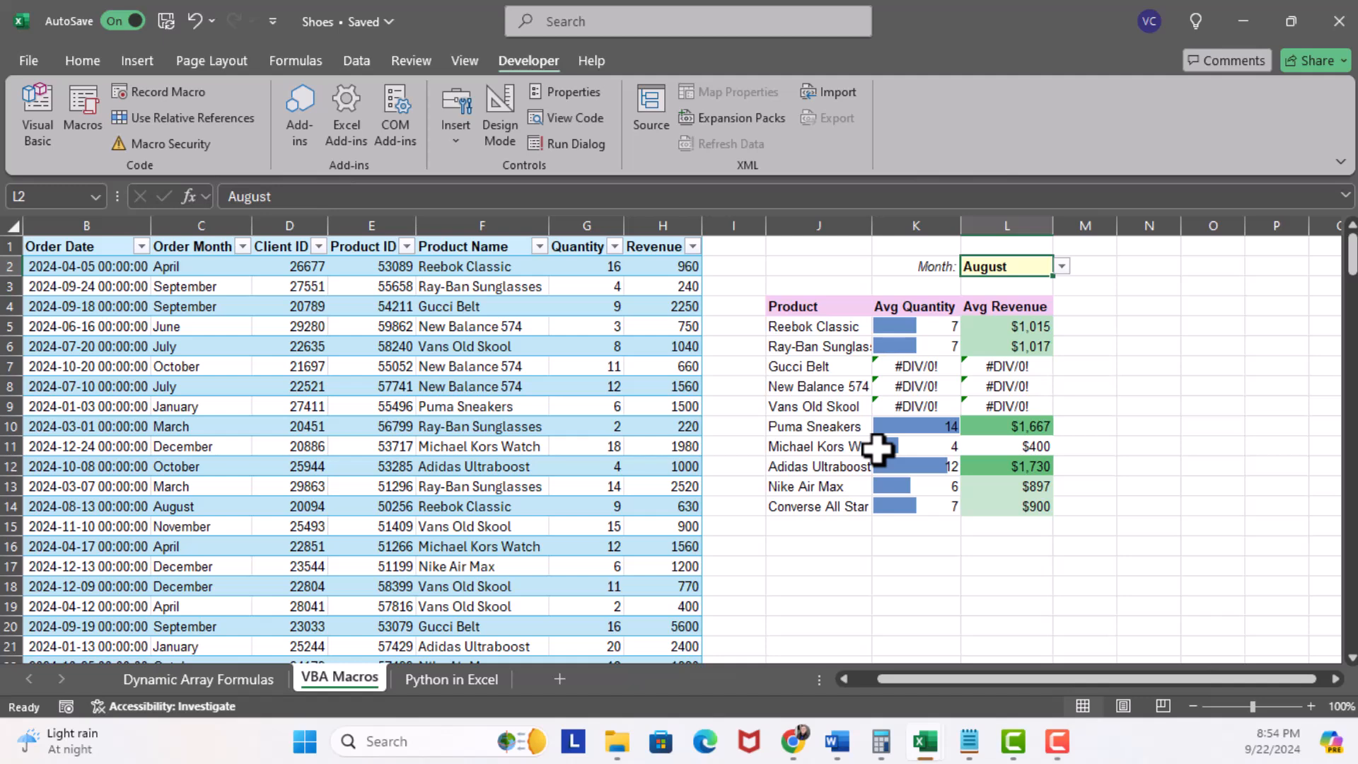
{"action": "mouse_move", "coordinate": [597, 200]}
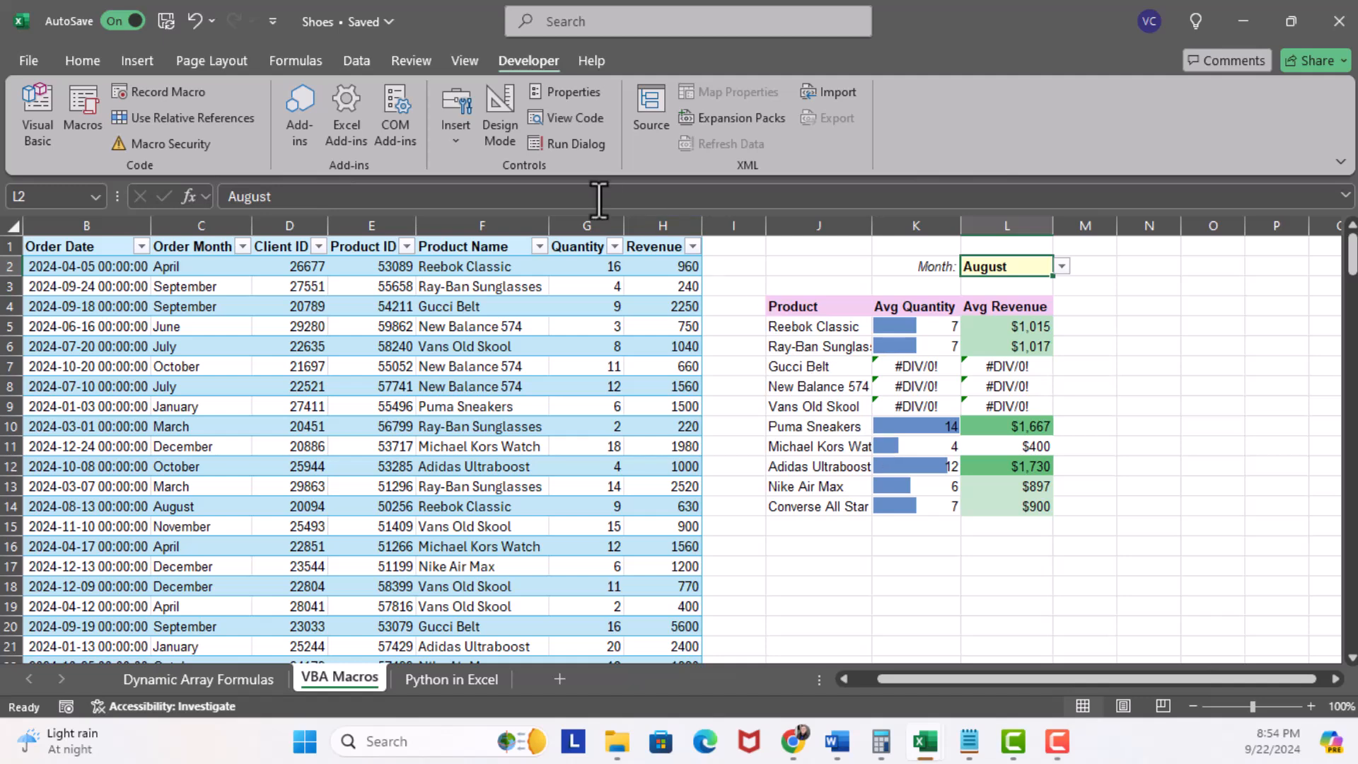
Select every formula cell on the sheet via Find & Select, then clear the selection.
{"action": "left_click", "coordinate": [82, 61]}
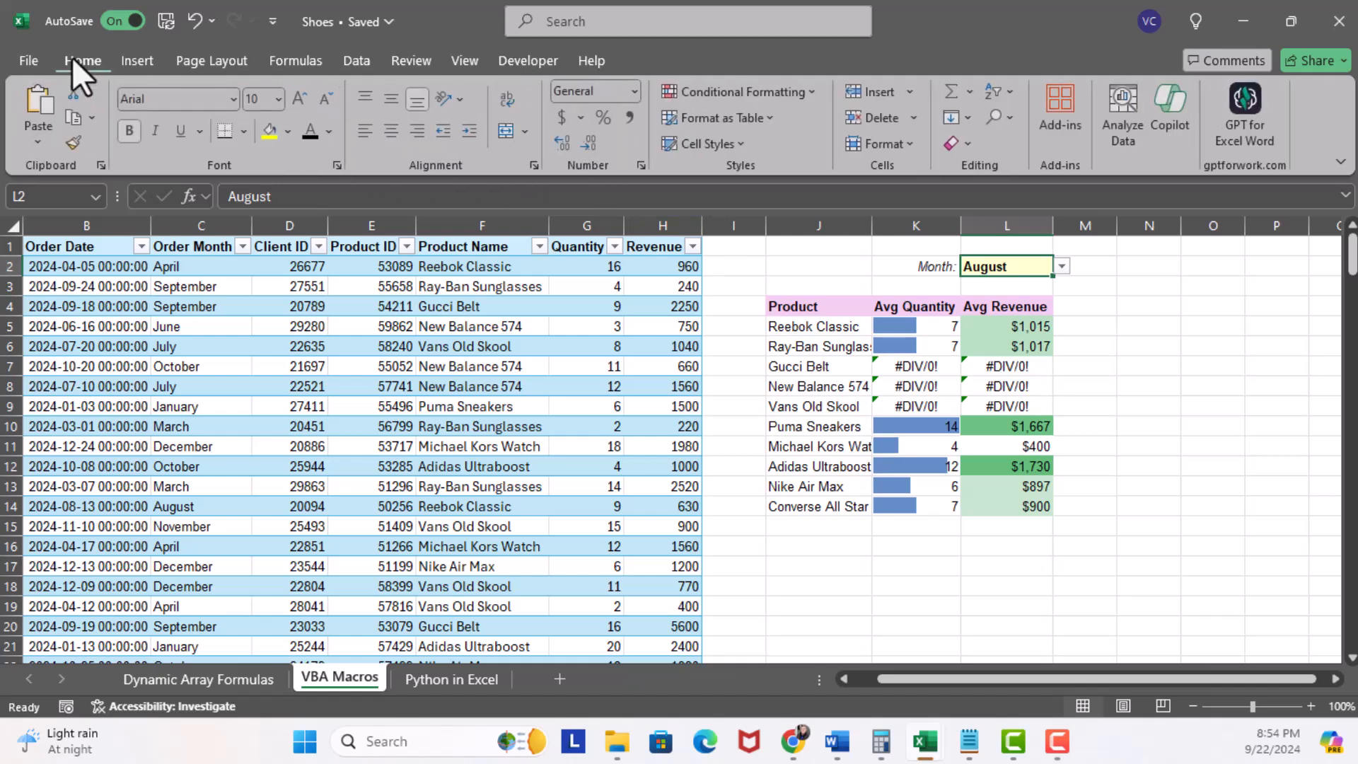
{"action": "mouse_move", "coordinate": [994, 118]}
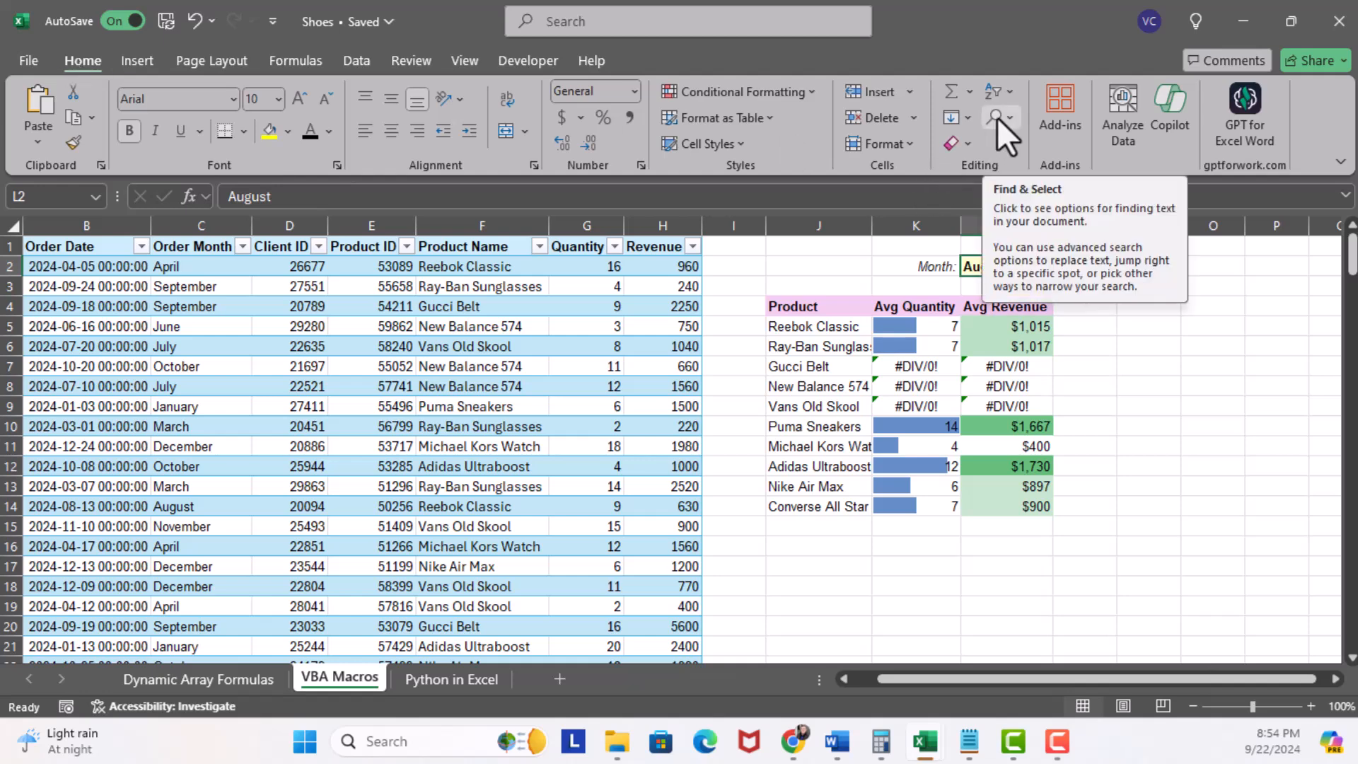
{"action": "left_click", "coordinate": [998, 117]}
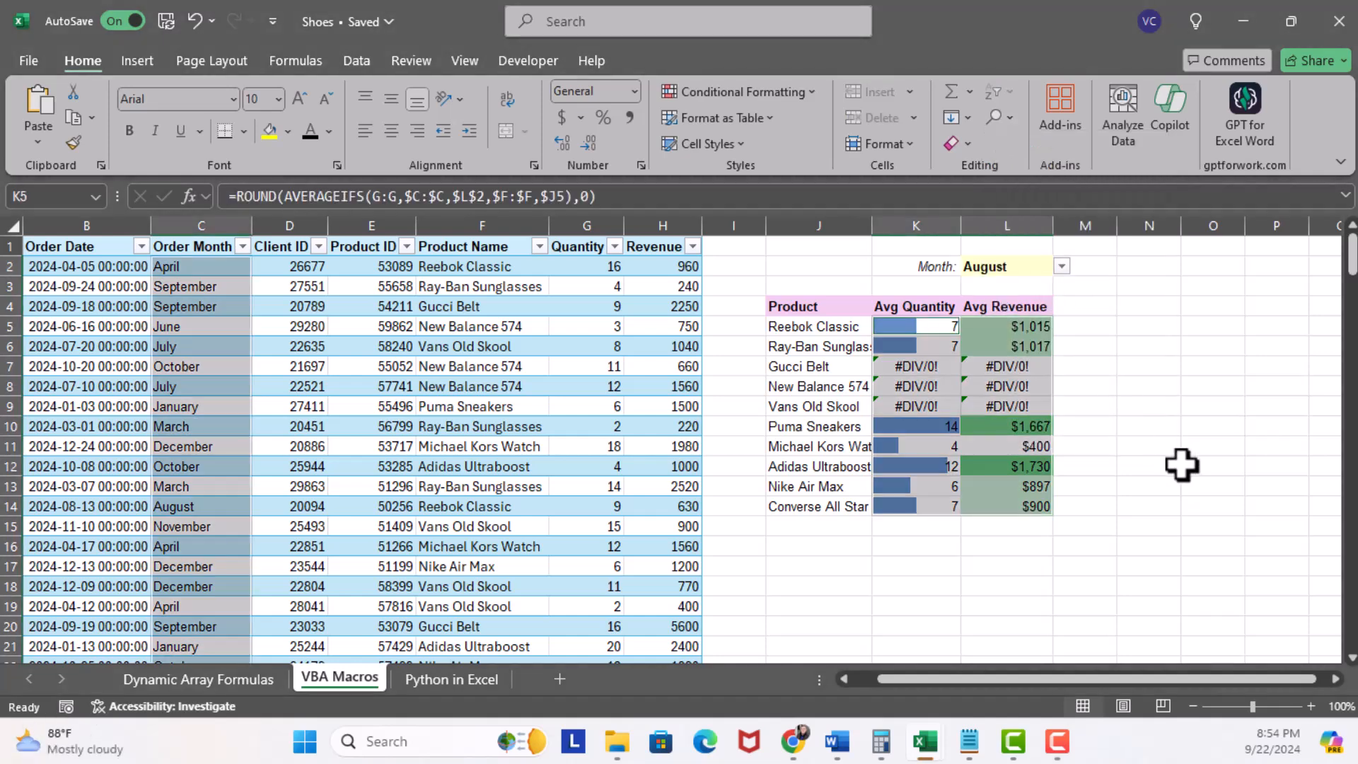
{"action": "left_click", "coordinate": [199, 266]}
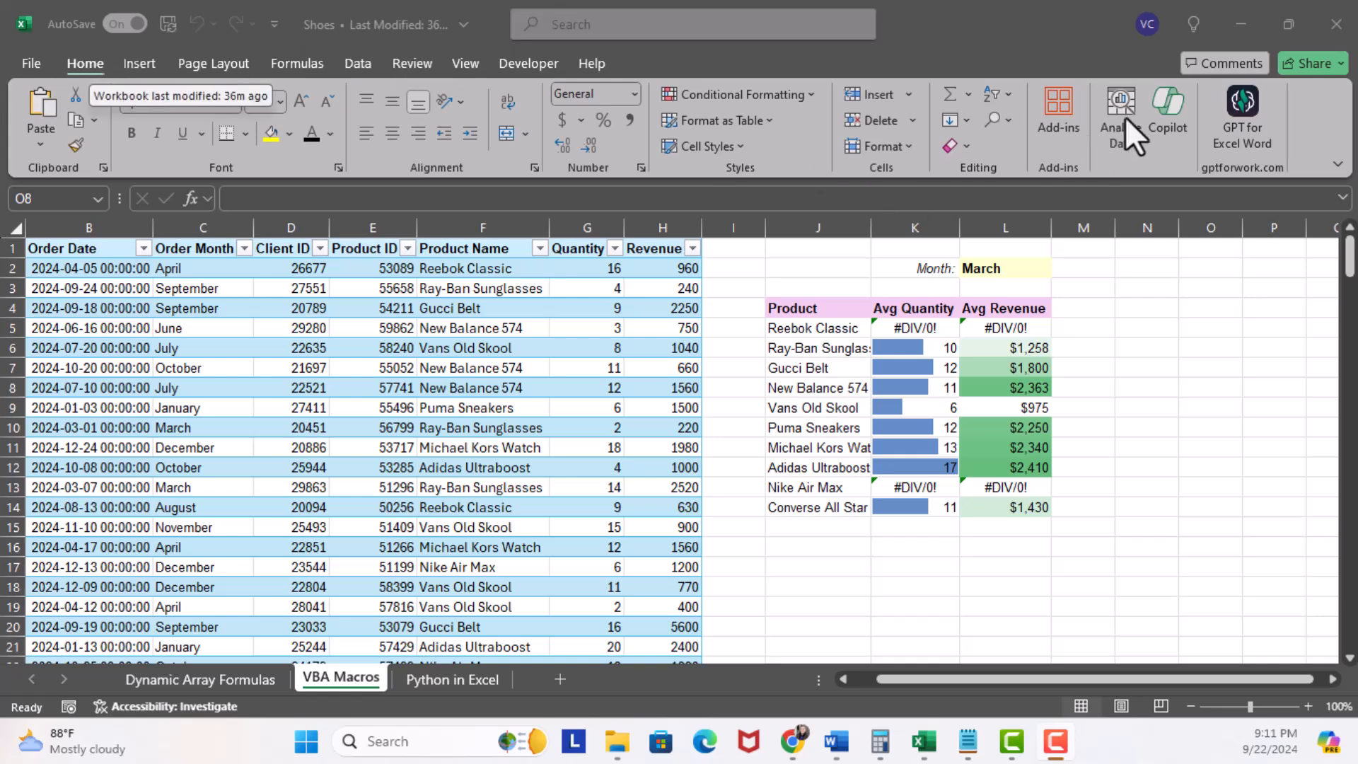
Ask Copilot for a macro ensuring all worksheet formulas have an IFERROR function, and review the code.
{"action": "left_click", "coordinate": [1167, 118]}
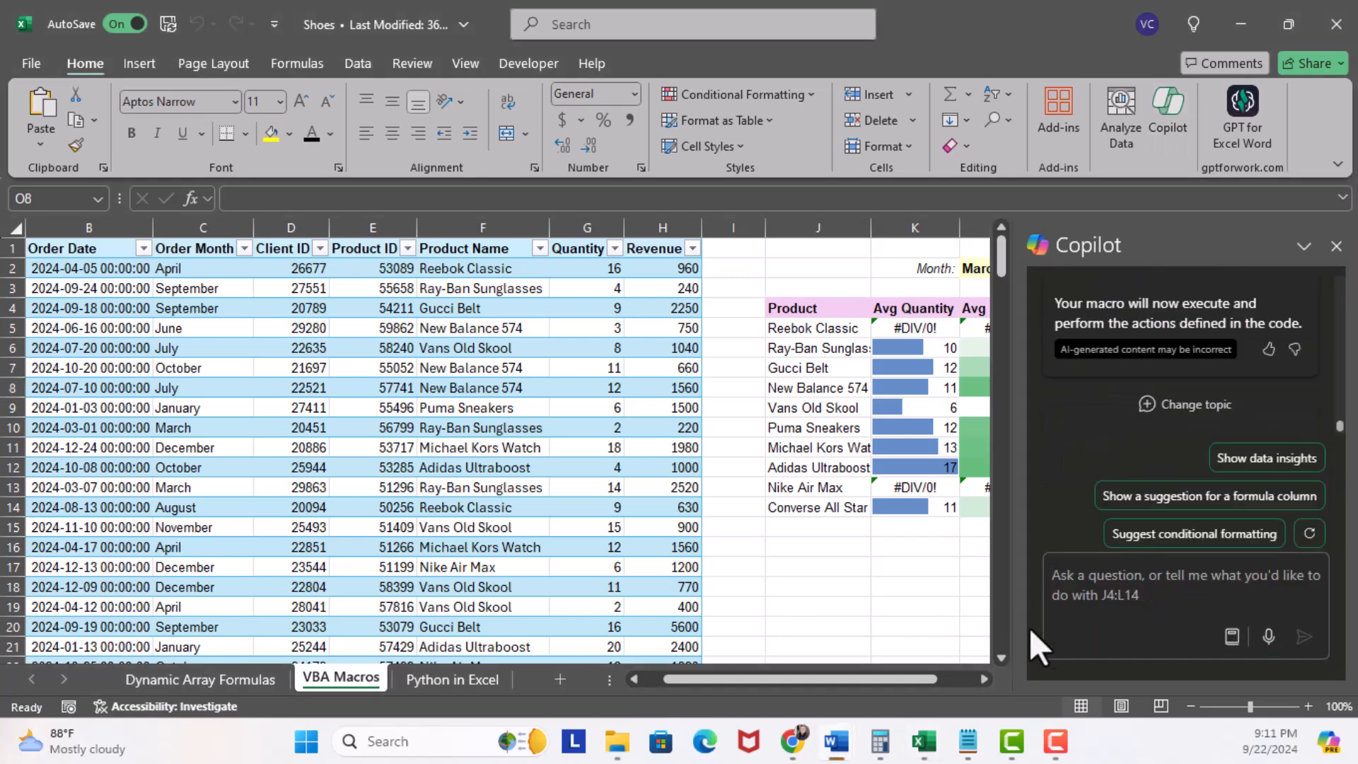
{"action": "type", "text": "write a macro for this worksheet that ensures all formulas have an iferror function. If there is an error then the value will be \"\""}
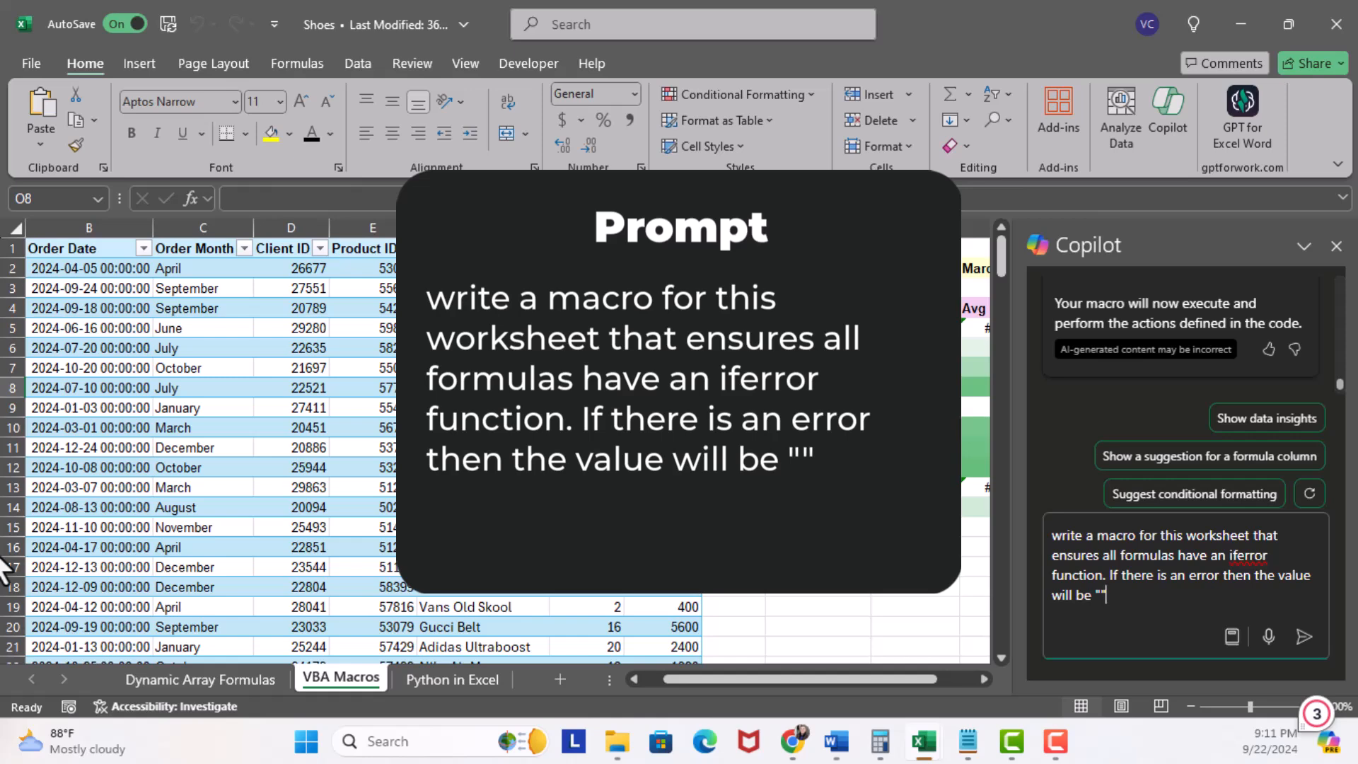
{"action": "left_click", "coordinate": [1303, 636]}
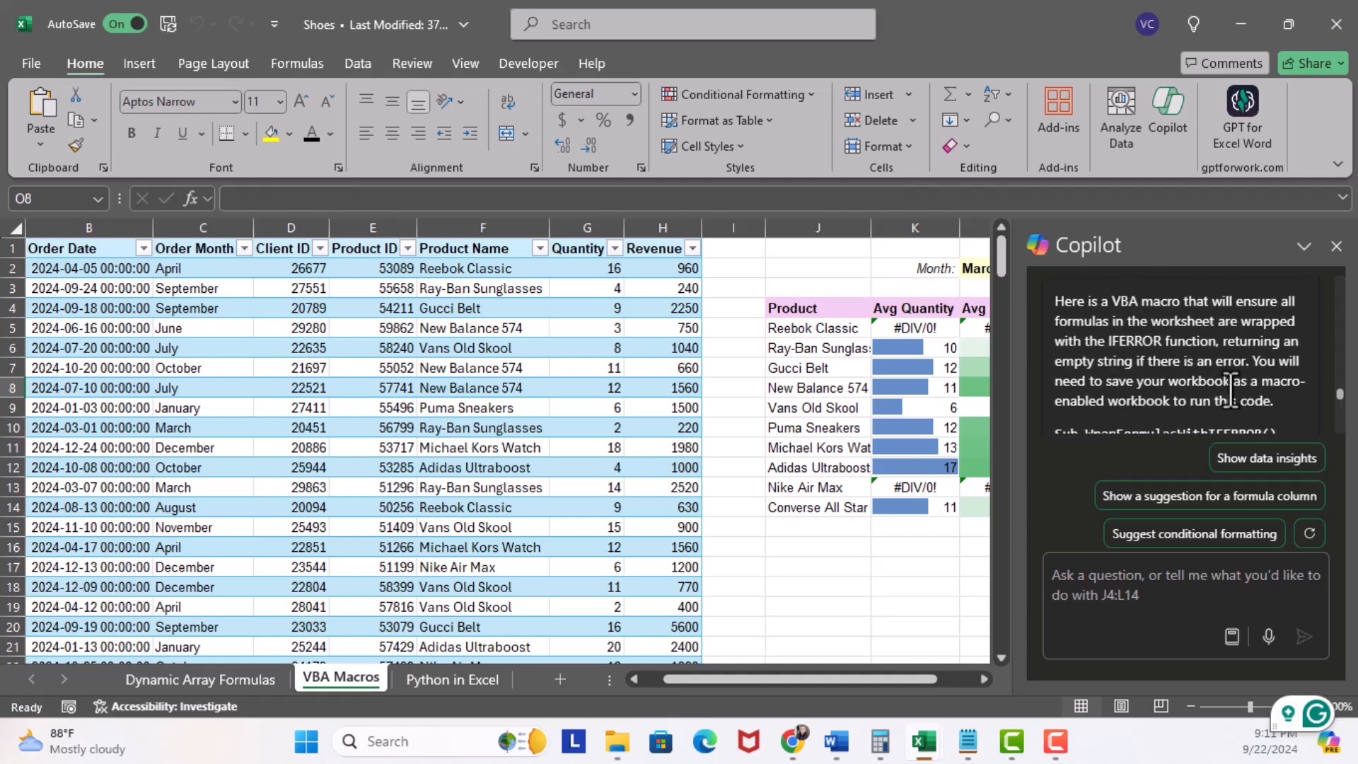
{"action": "scroll", "scroll_direction": "down", "scroll_amount": 3}
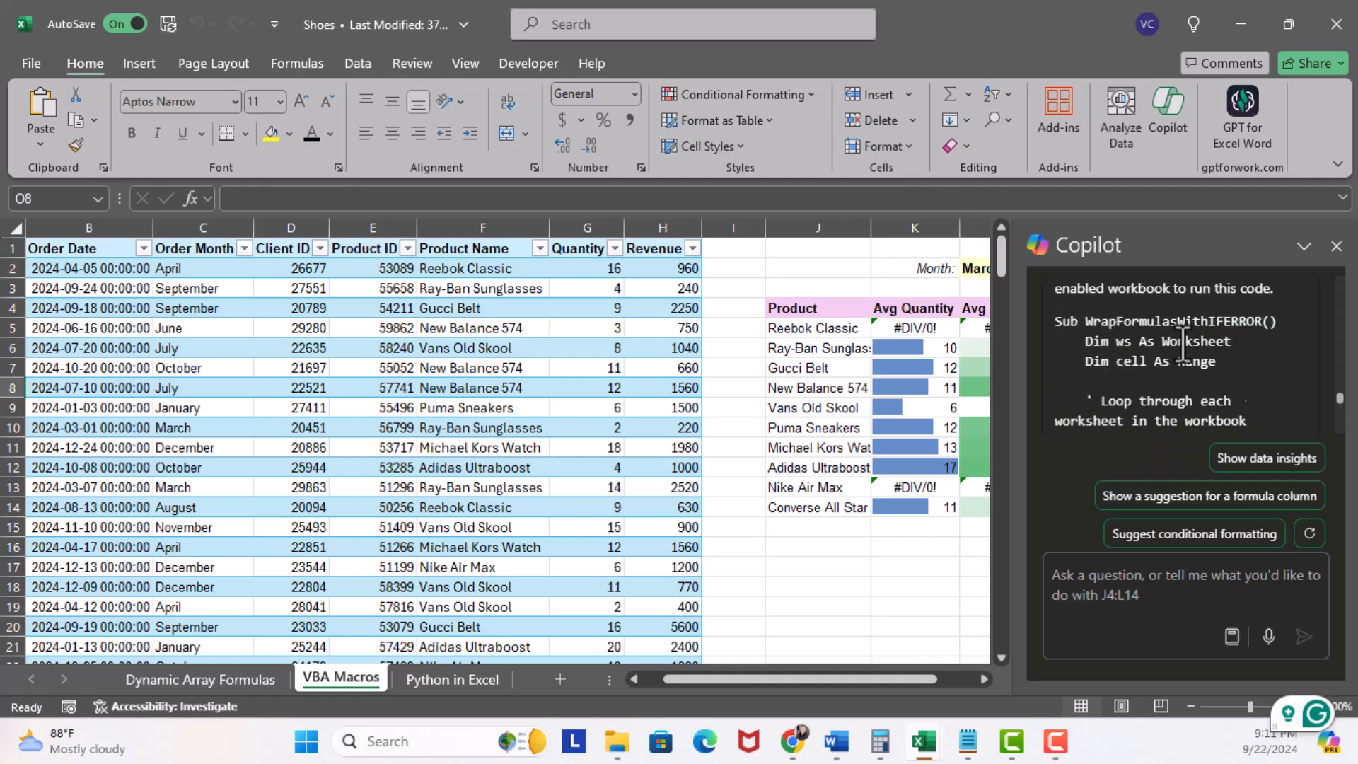
{"action": "scroll", "scroll_direction": "down", "scroll_amount": 3}
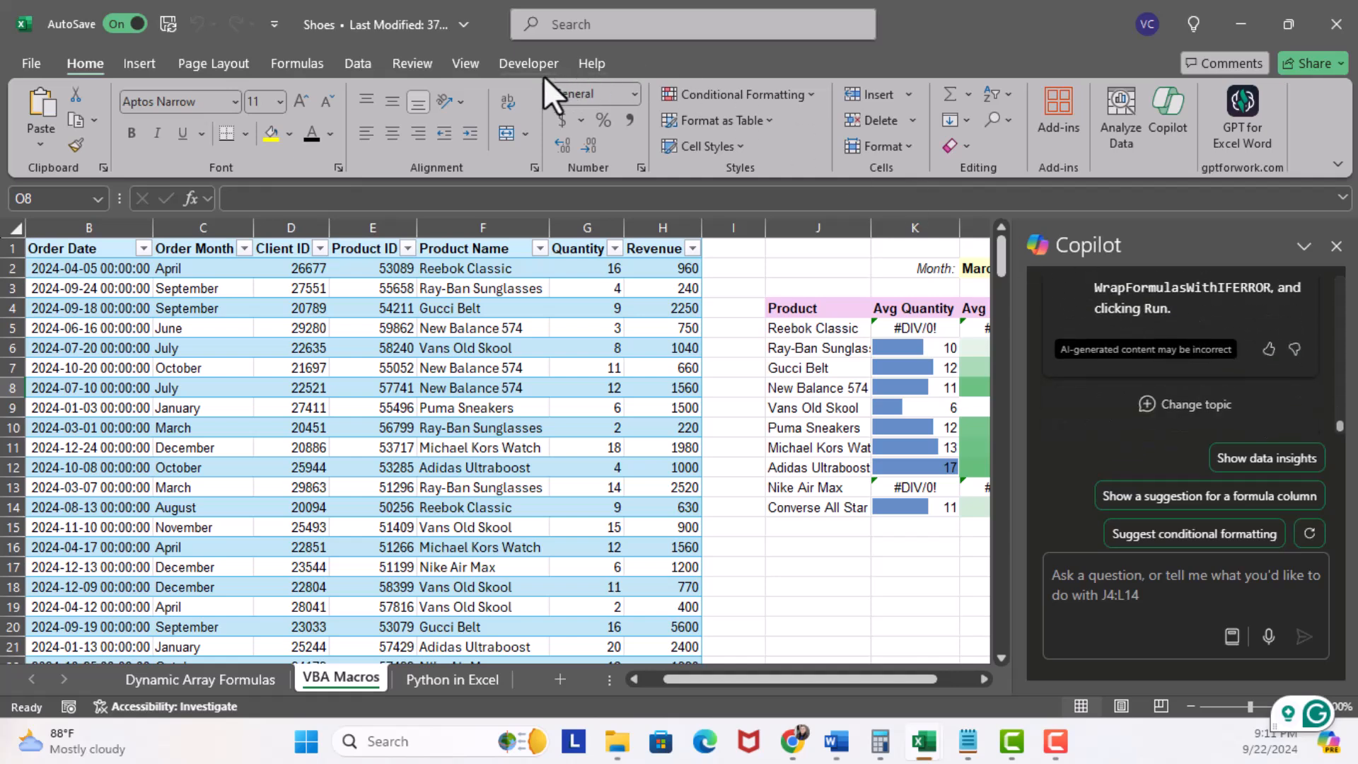
{"action": "mouse_move", "coordinate": [533, 82]}
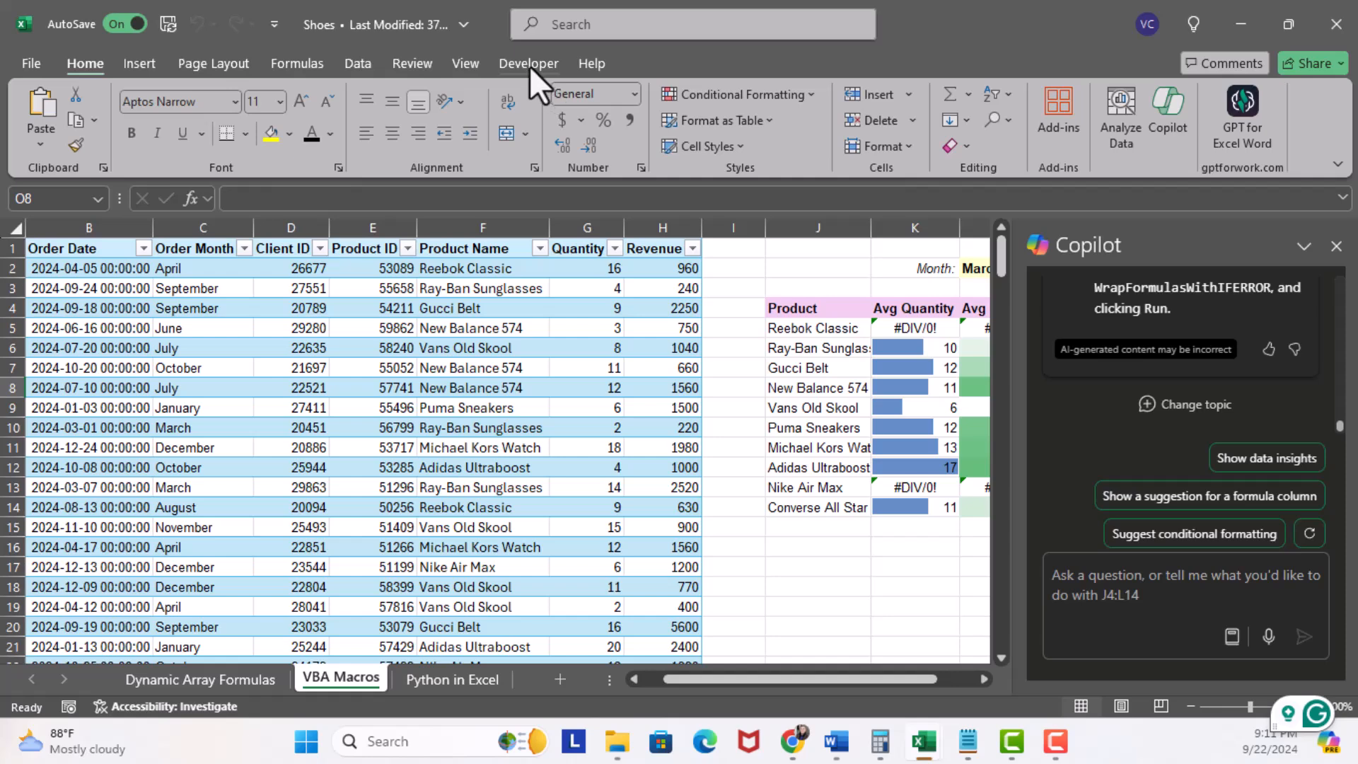
{"action": "mouse_move", "coordinate": [1118, 607]}
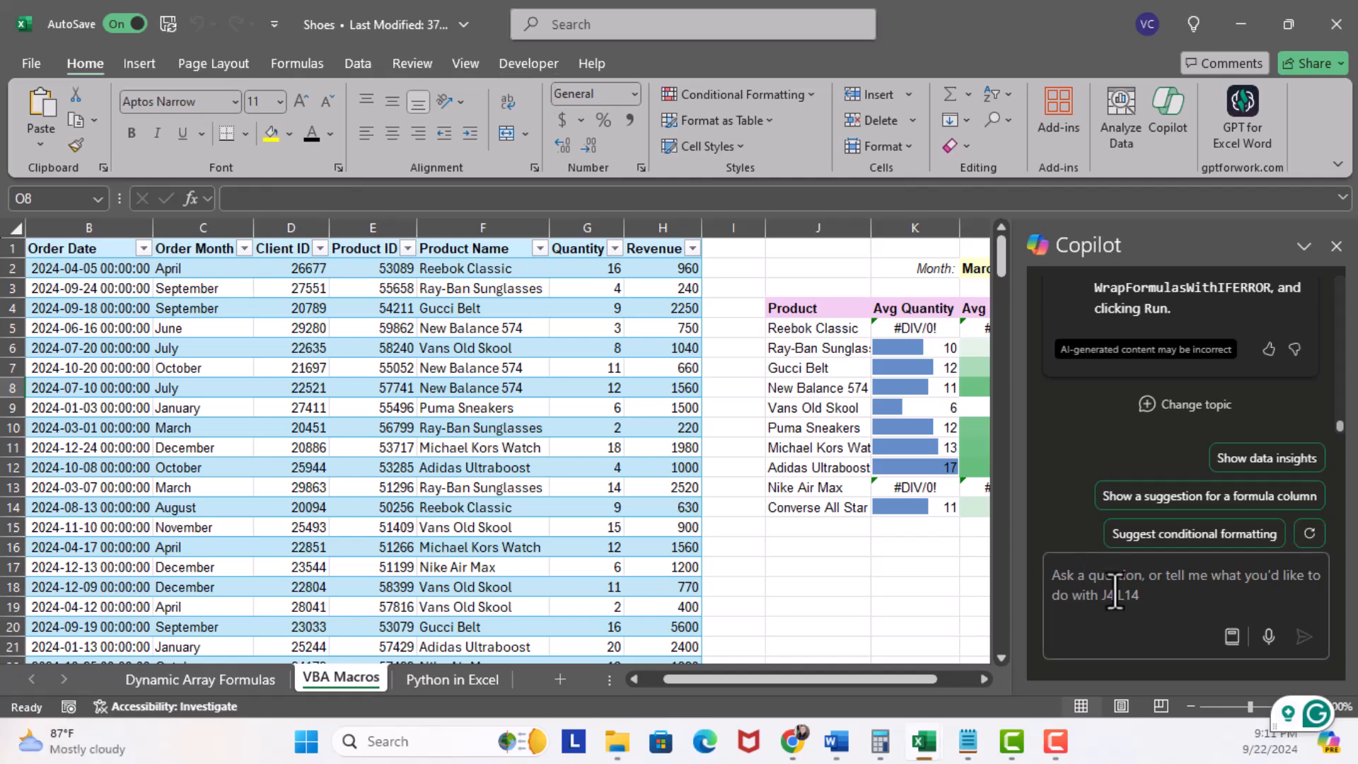
Ask Copilot how to enable the Developer tab and review its answer.
{"action": "type", "text": "H"}
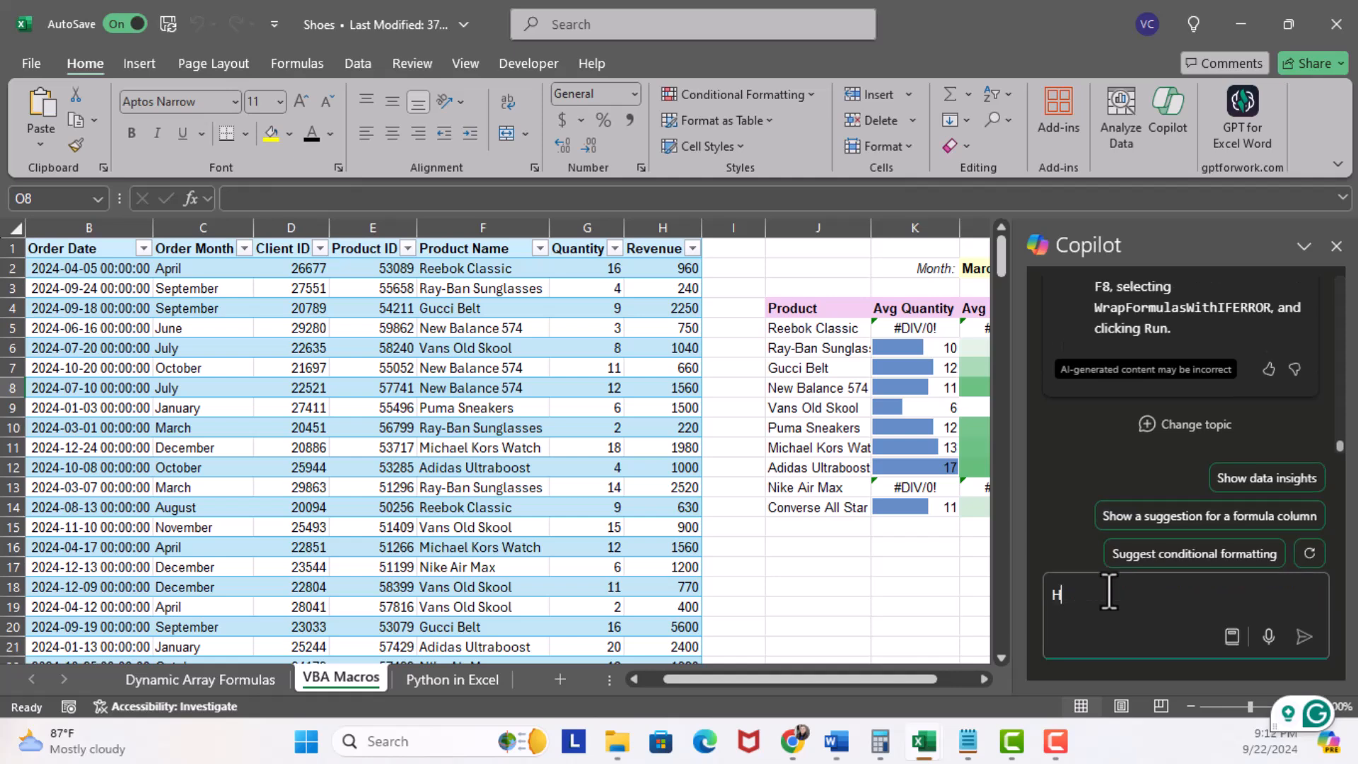
{"action": "type", "text": "How to enable teh"}
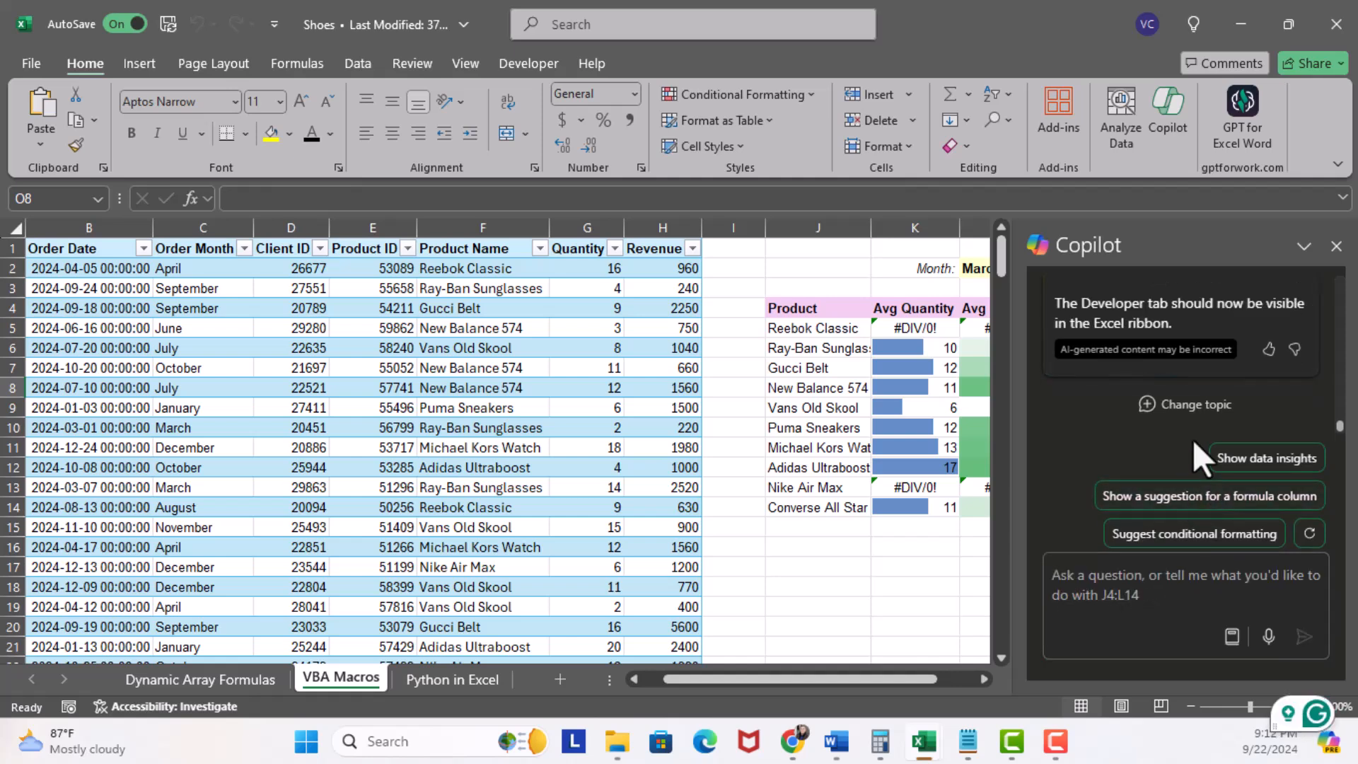
{"action": "scroll", "scroll_direction": "up", "scroll_amount": 3}
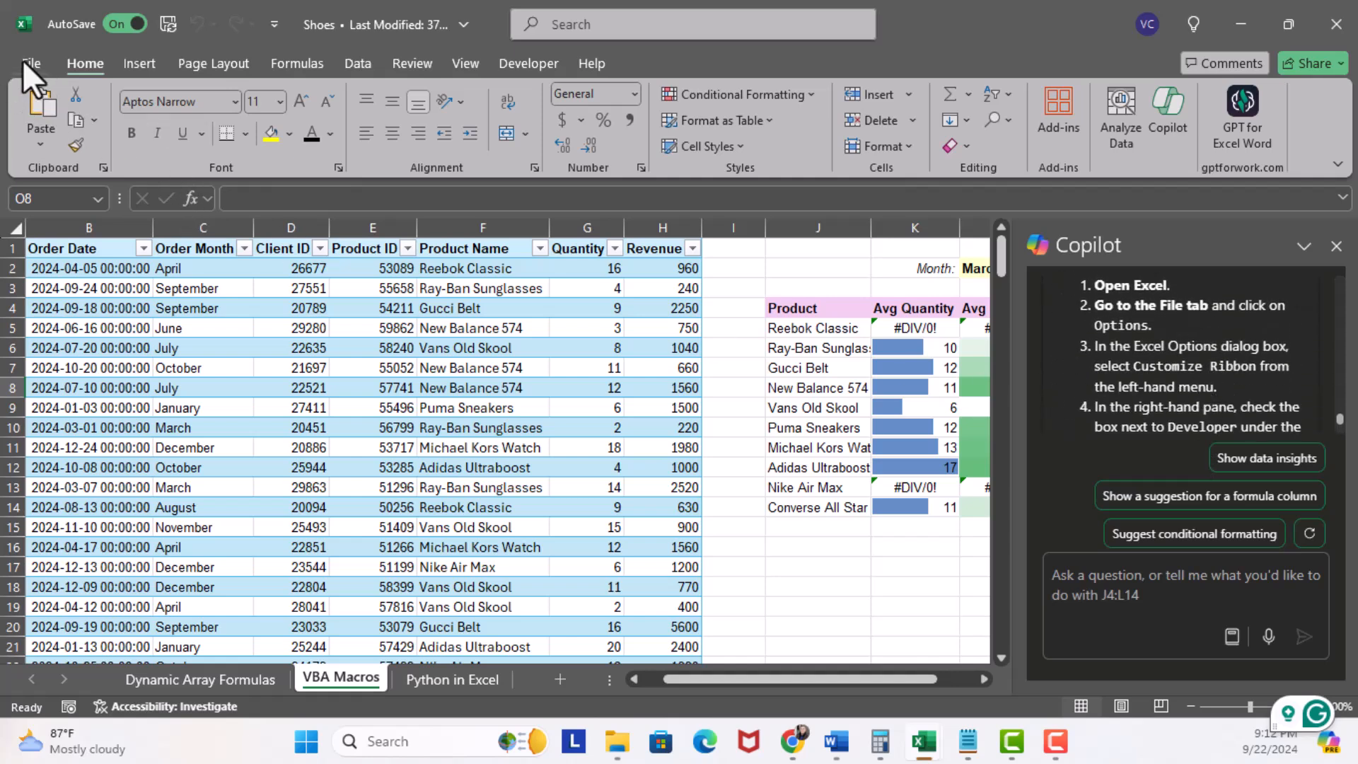
Enable the Developer tools in Excel Options > Customize Ribbon and confirm.
{"action": "left_click", "coordinate": [32, 64]}
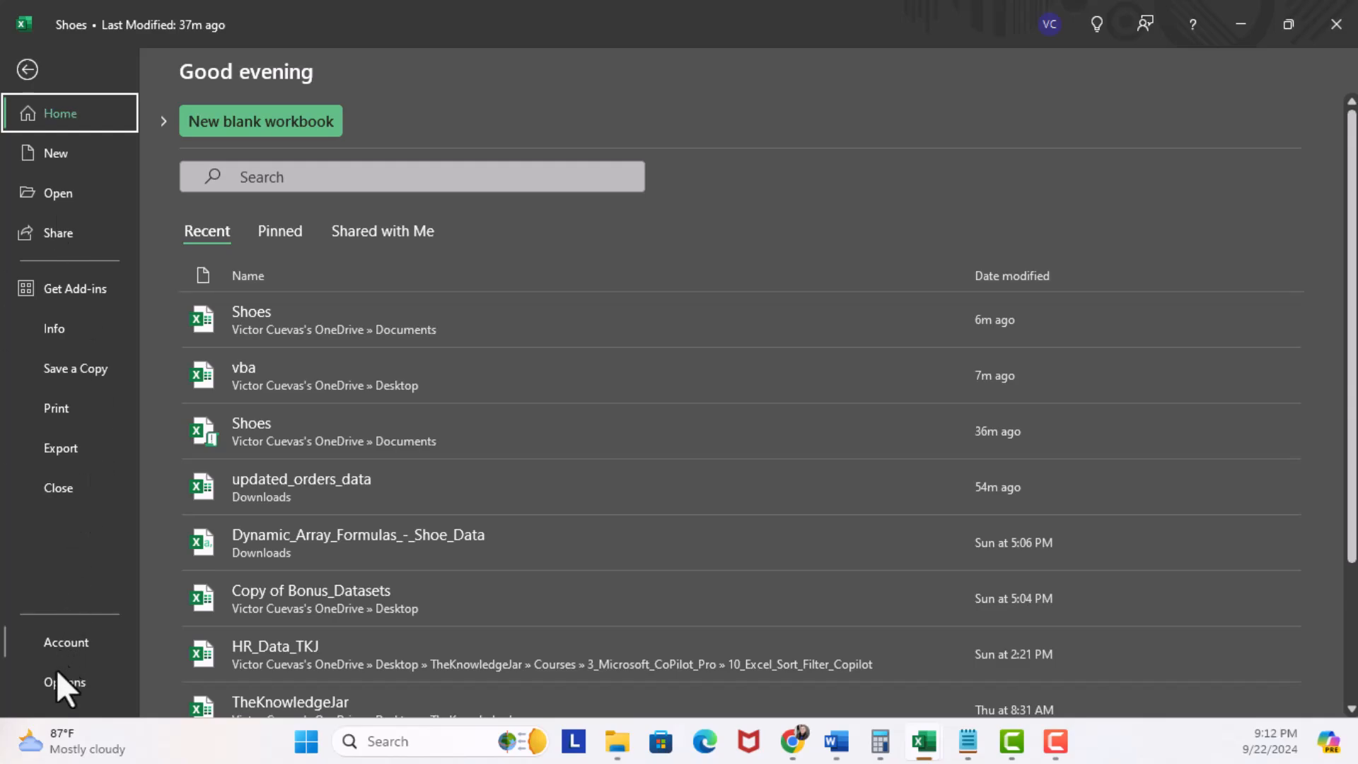
{"action": "left_click", "coordinate": [64, 682]}
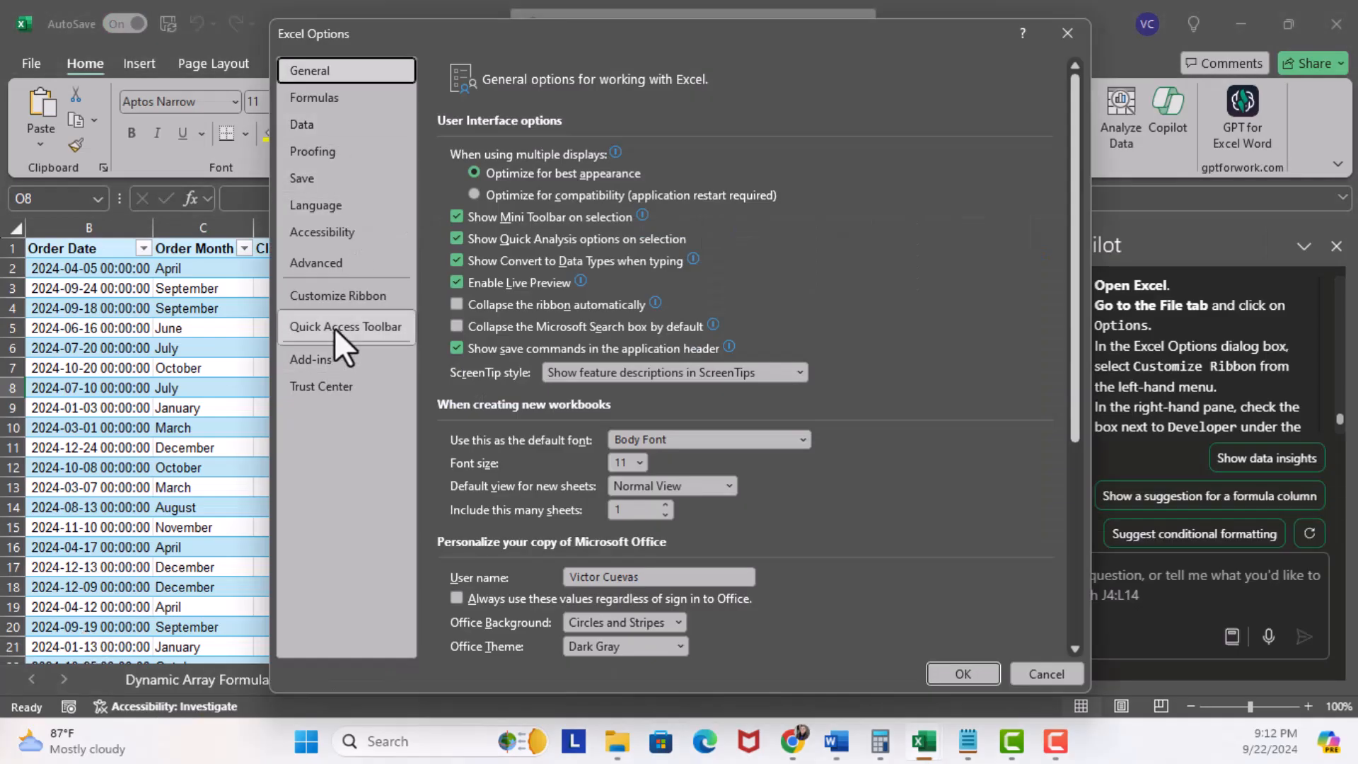
{"action": "left_click", "coordinate": [338, 295]}
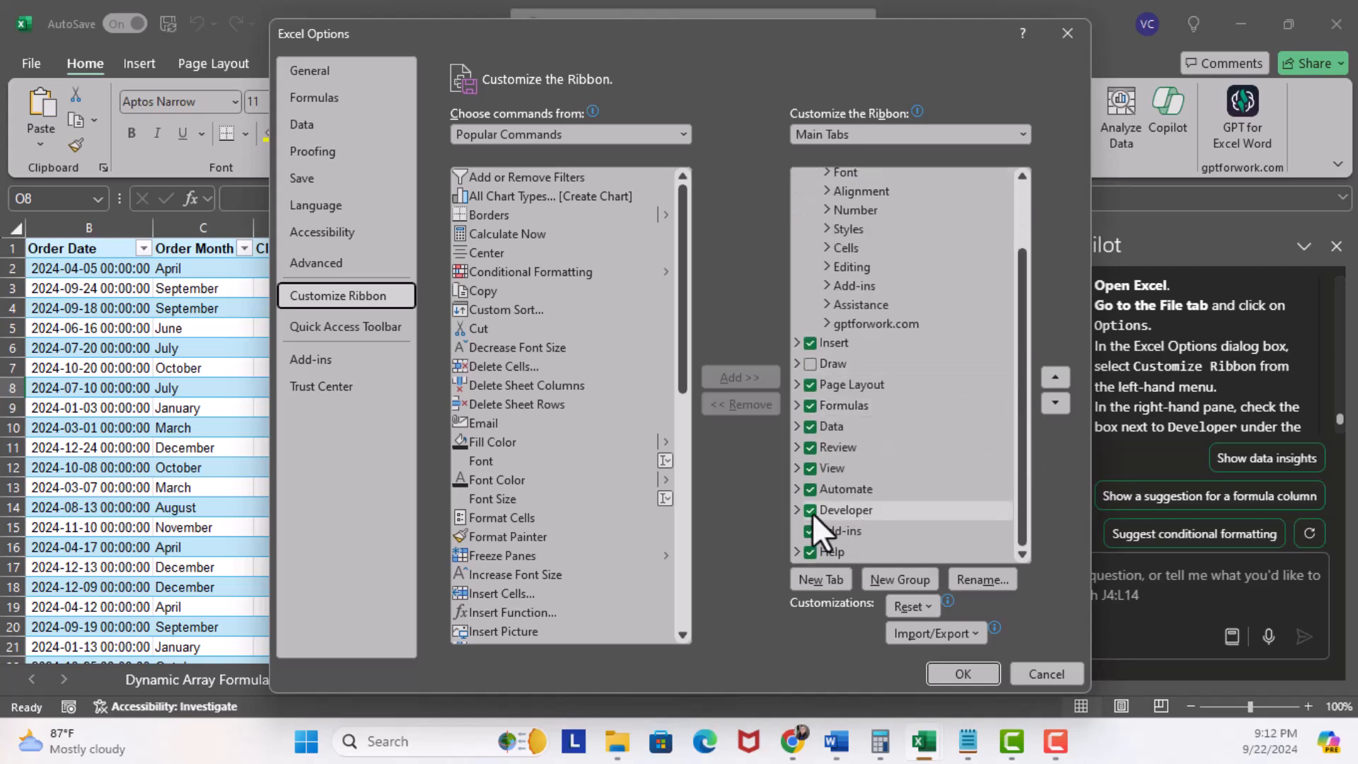
{"action": "mouse_move", "coordinate": [959, 689]}
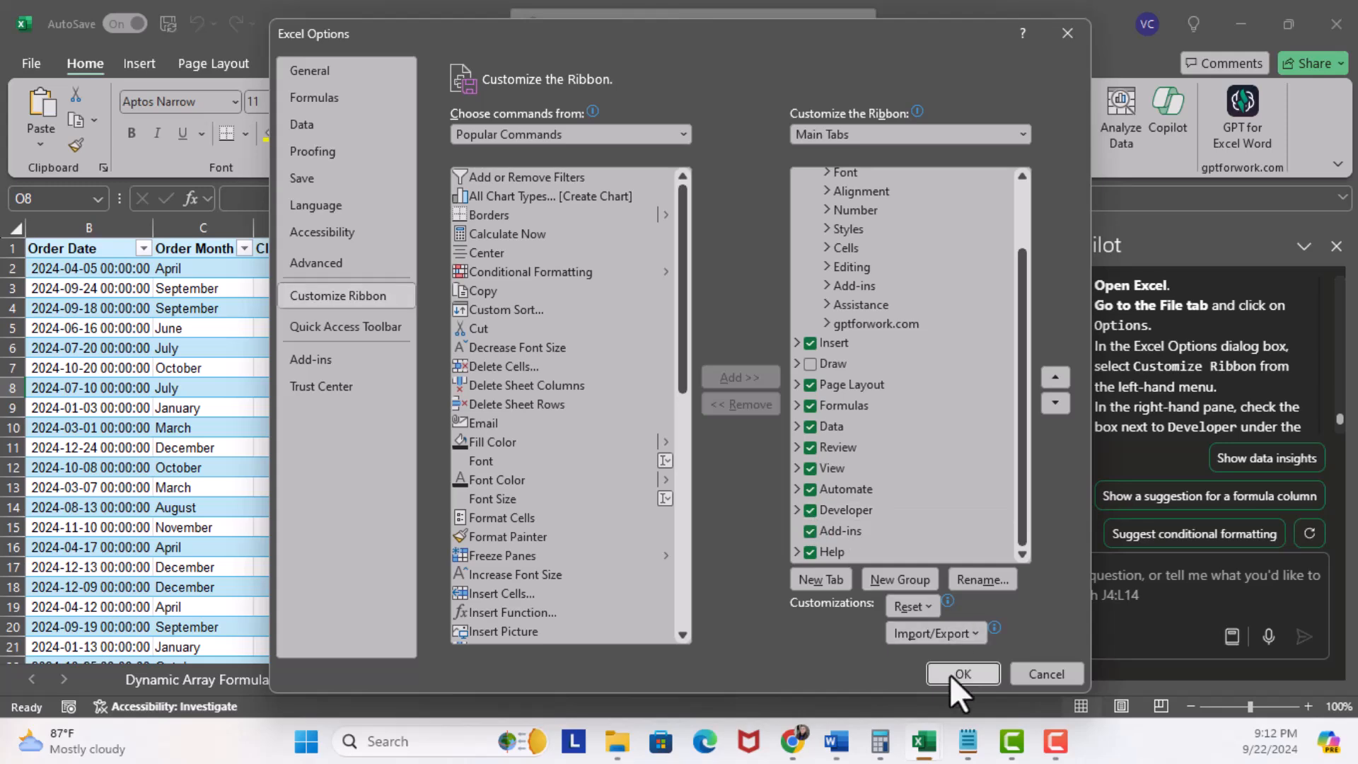
{"action": "left_click", "coordinate": [960, 673]}
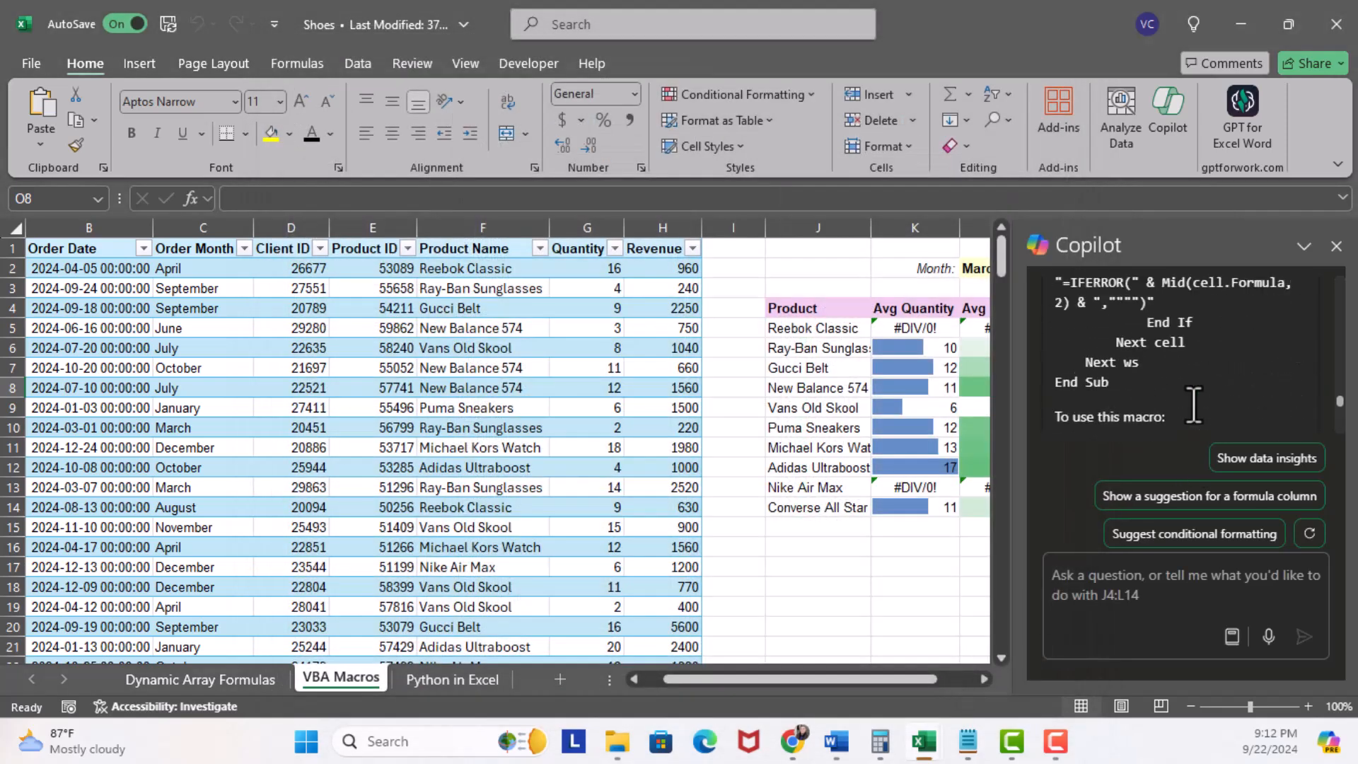
{"action": "mouse_move", "coordinate": [1117, 399]}
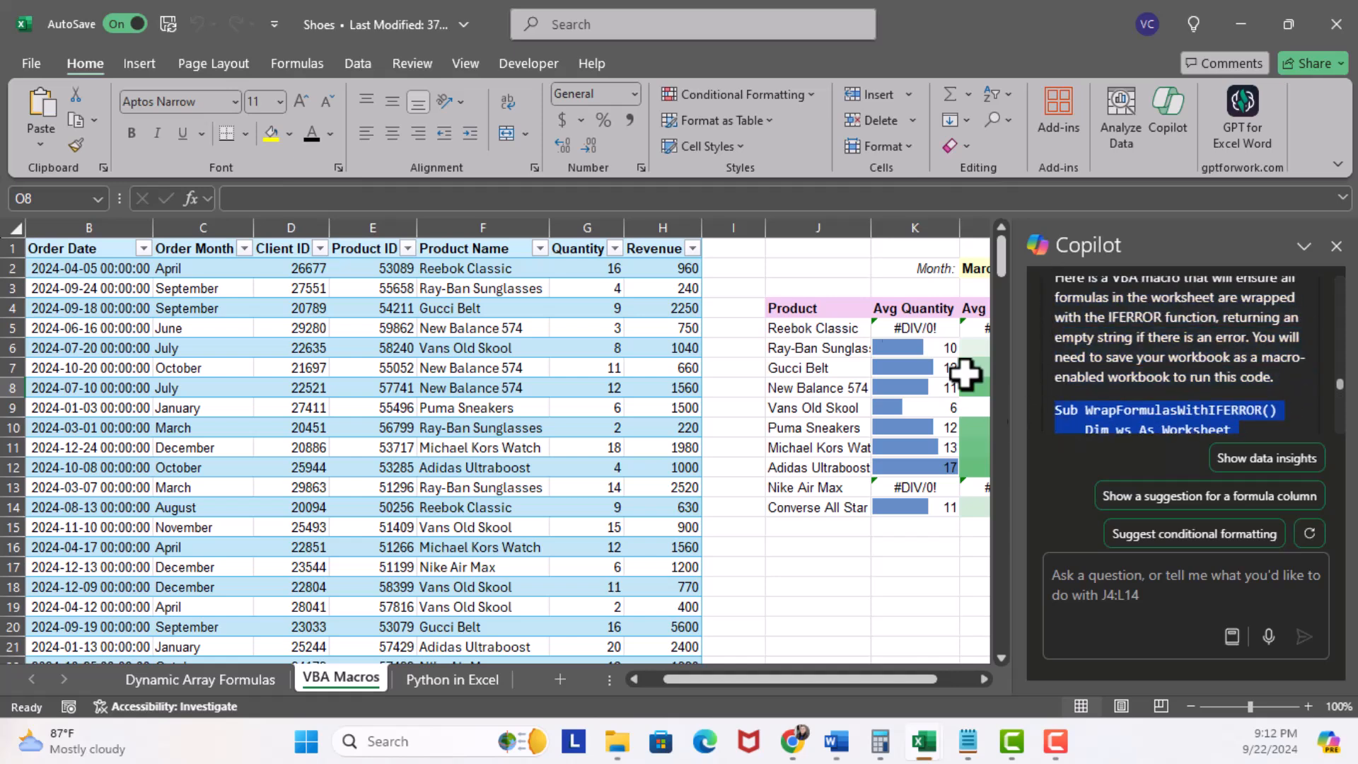
Show the Developer tools on the ribbon.
{"action": "left_click", "coordinate": [528, 62]}
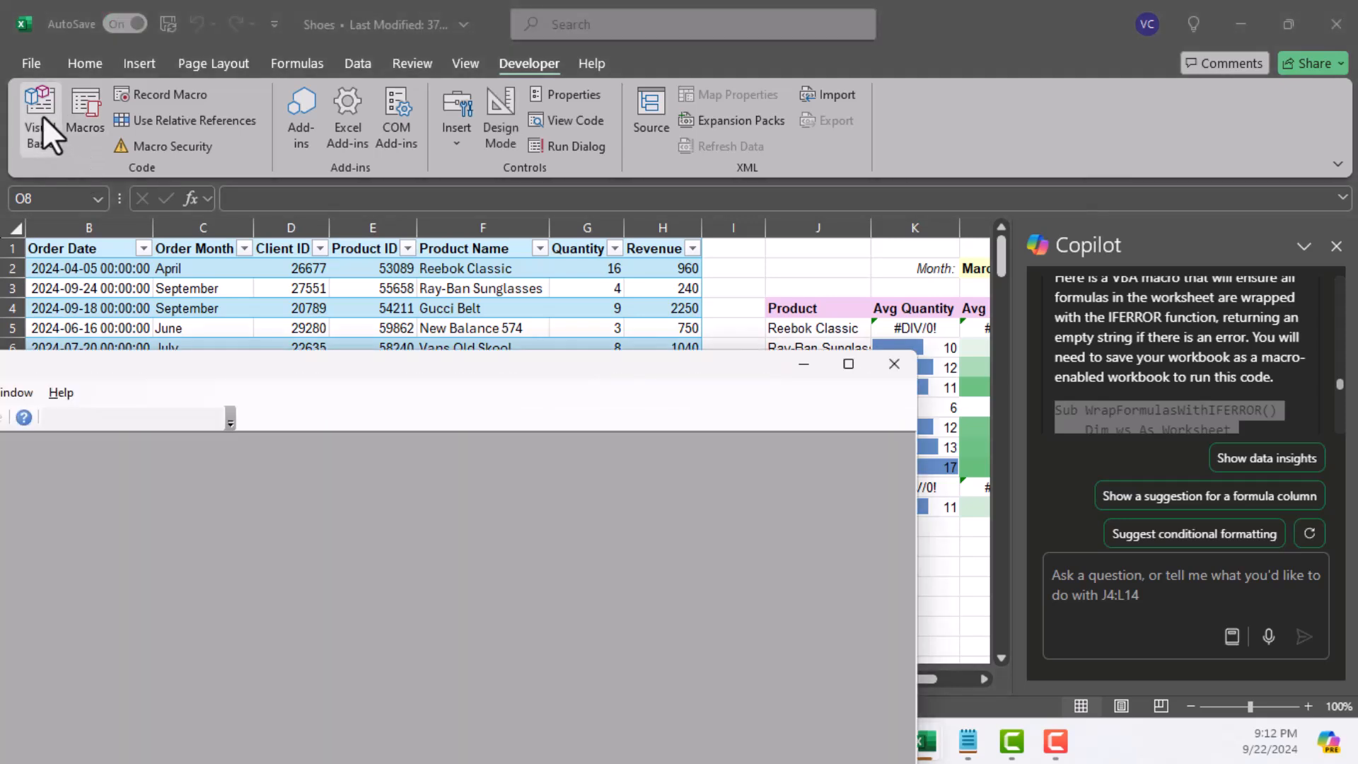
Add WrapFormulasWithIFERROR in a new VBA module, run it, and end on run-time error 1004.
{"action": "left_click", "coordinate": [40, 113]}
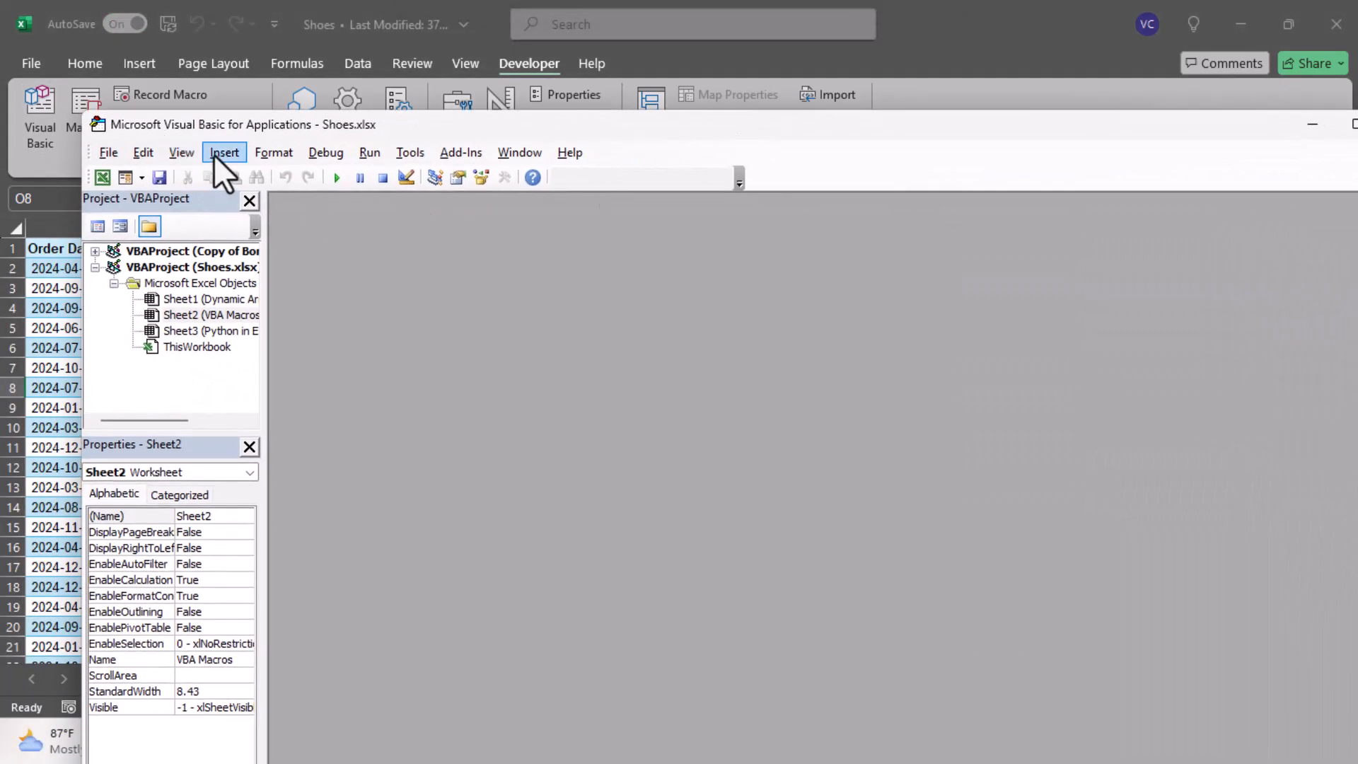
{"action": "left_click", "coordinate": [224, 153]}
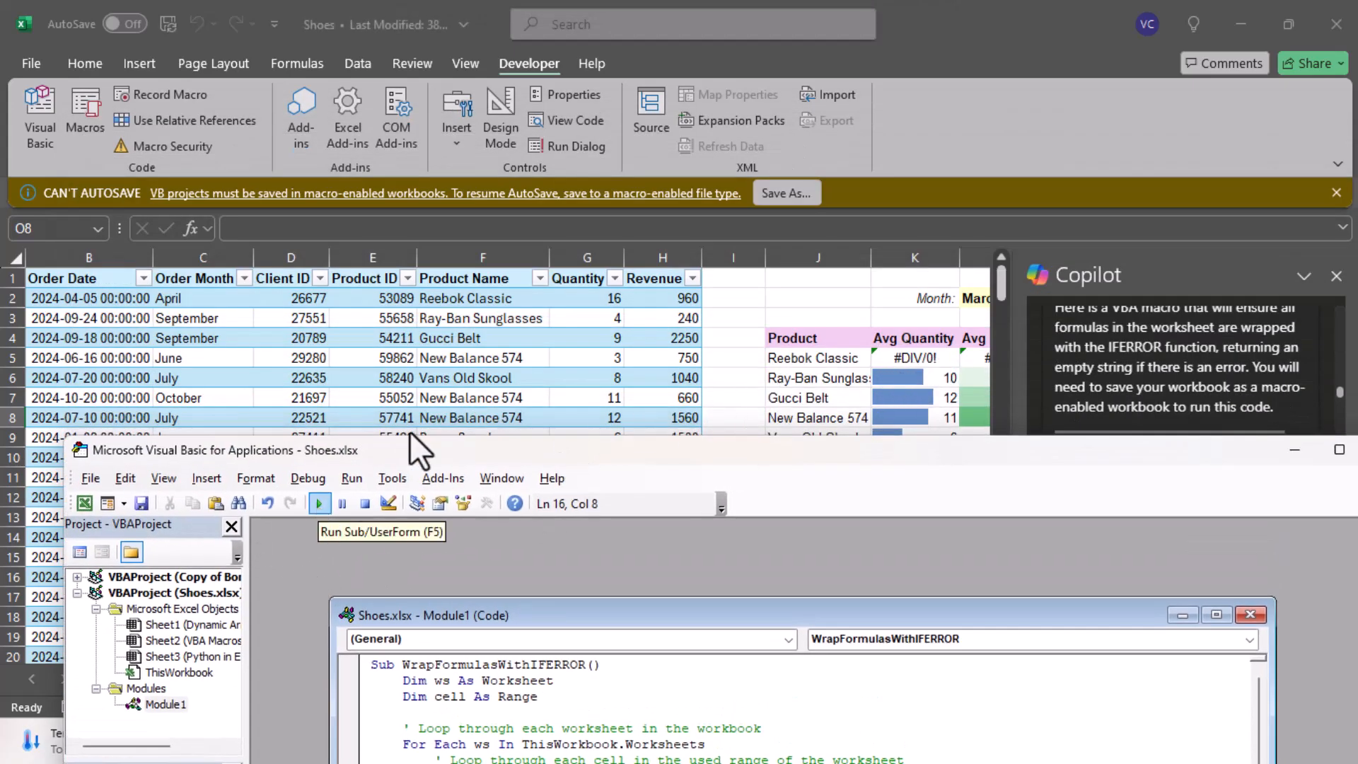
{"action": "left_click", "coordinate": [318, 503]}
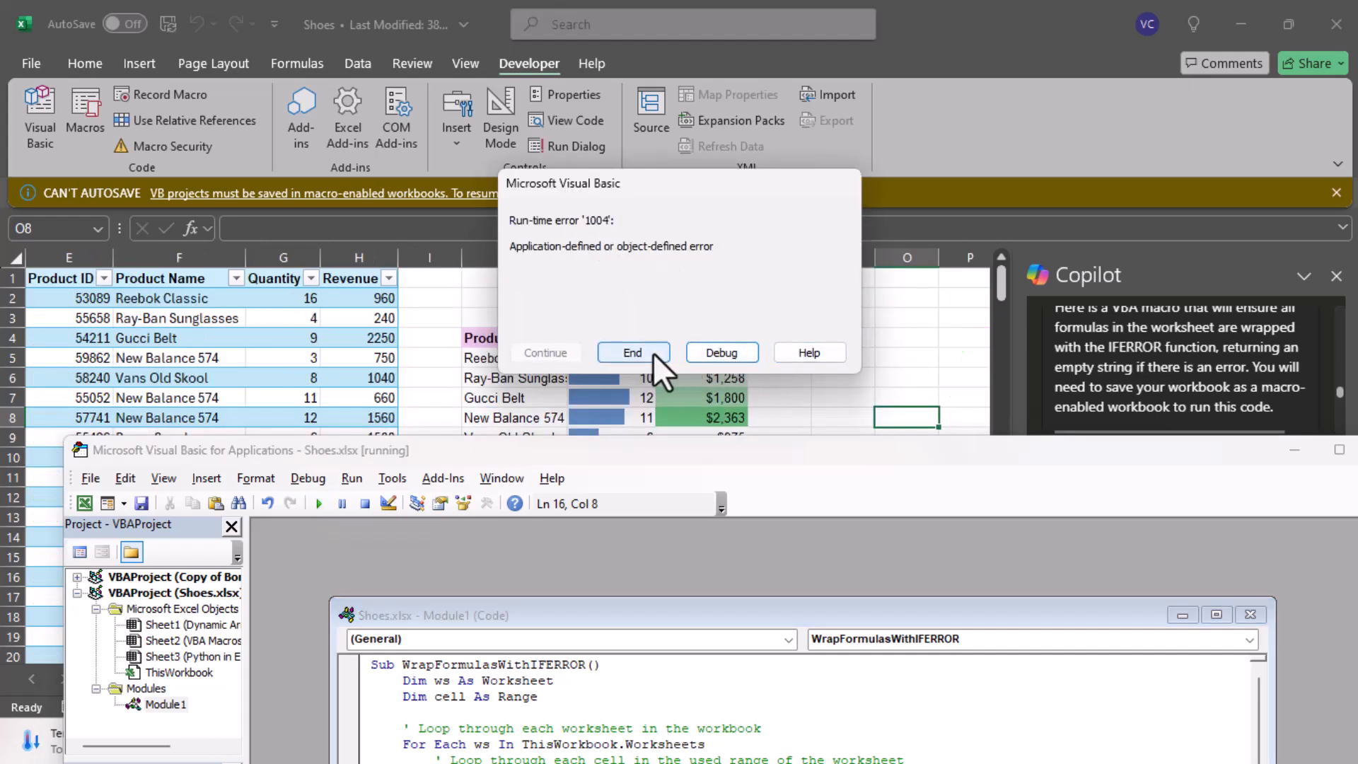
{"action": "left_click", "coordinate": [632, 352]}
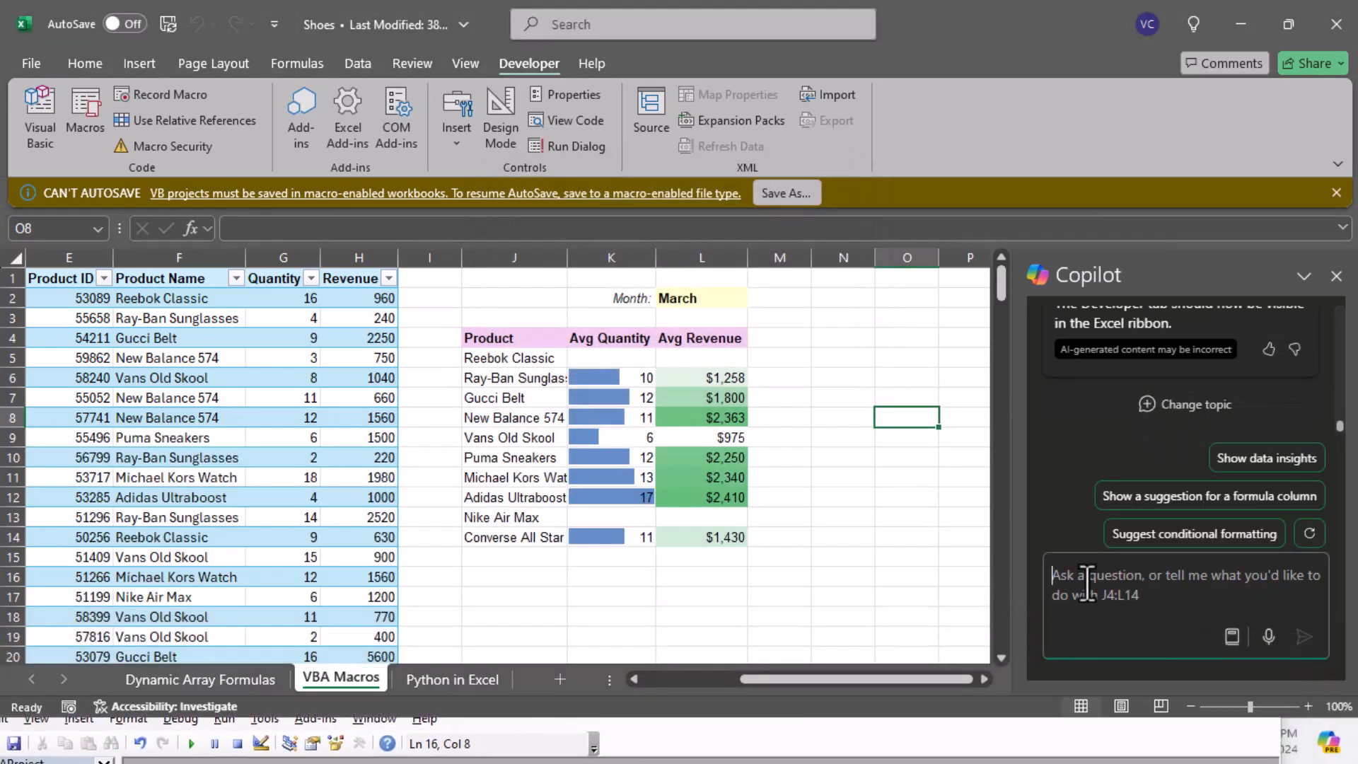
Tell Copilot the macro raised error 1004 and send the message.
{"action": "type", "text": "The script generated an error 1"}
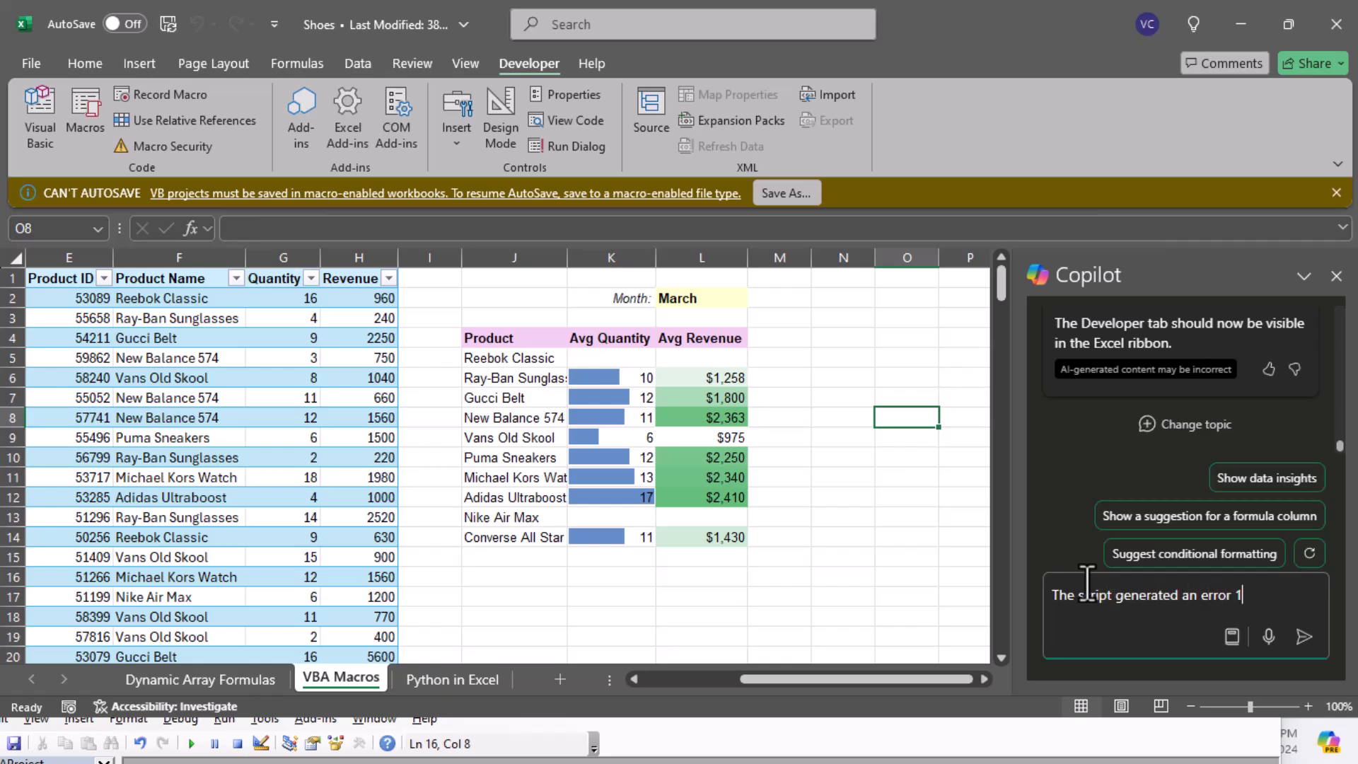
{"action": "type", "text": "004"}
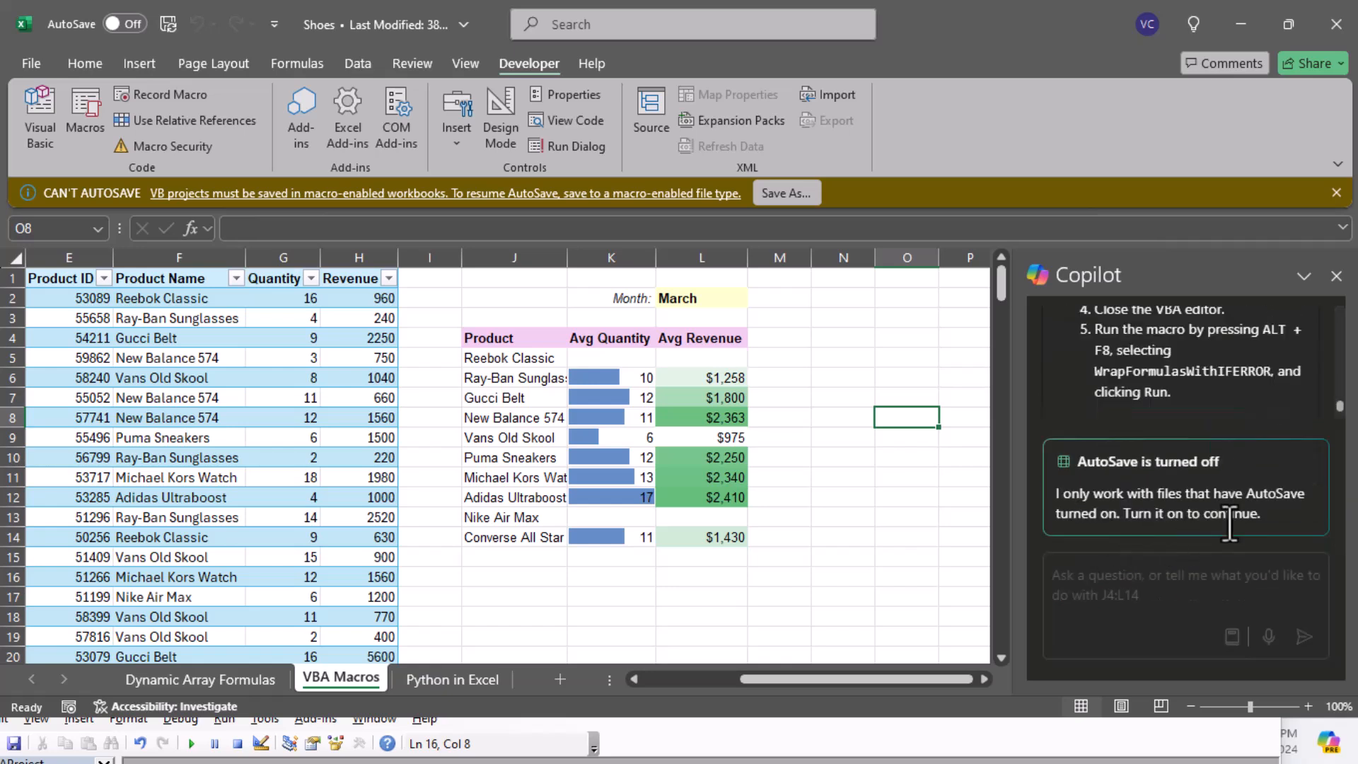
{"action": "mouse_move", "coordinate": [159, 219]}
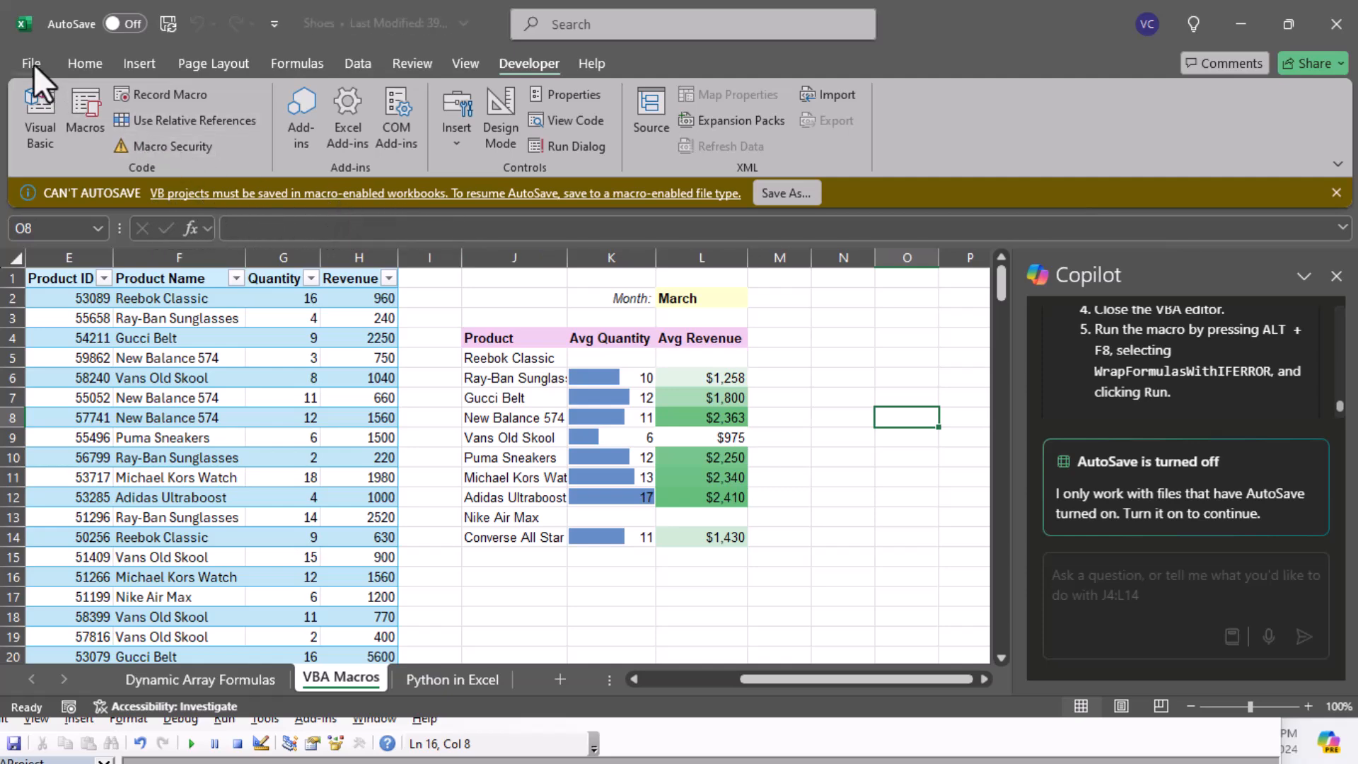
Save the workbook as the macro-enabled Shoes2.xlsm on the Desktop.
{"action": "left_click", "coordinate": [31, 63]}
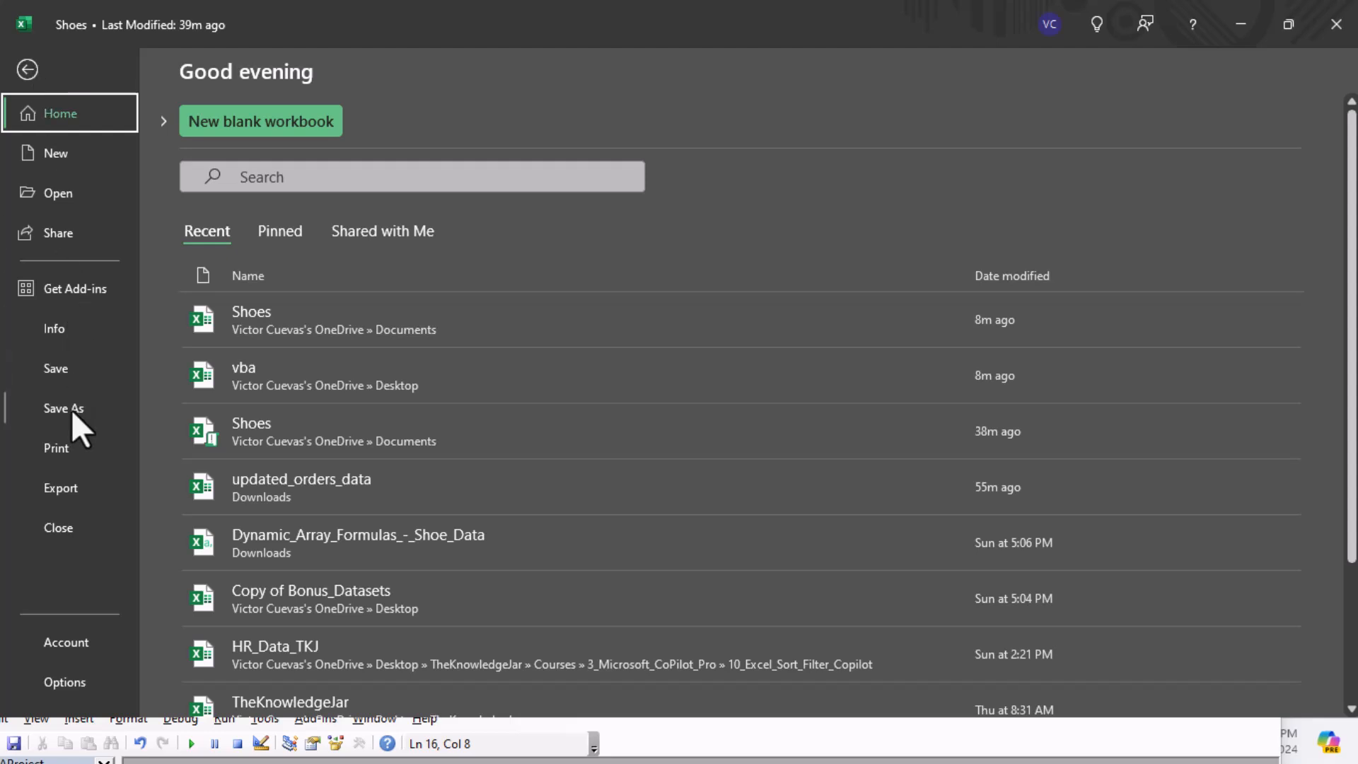
{"action": "left_click", "coordinate": [64, 407]}
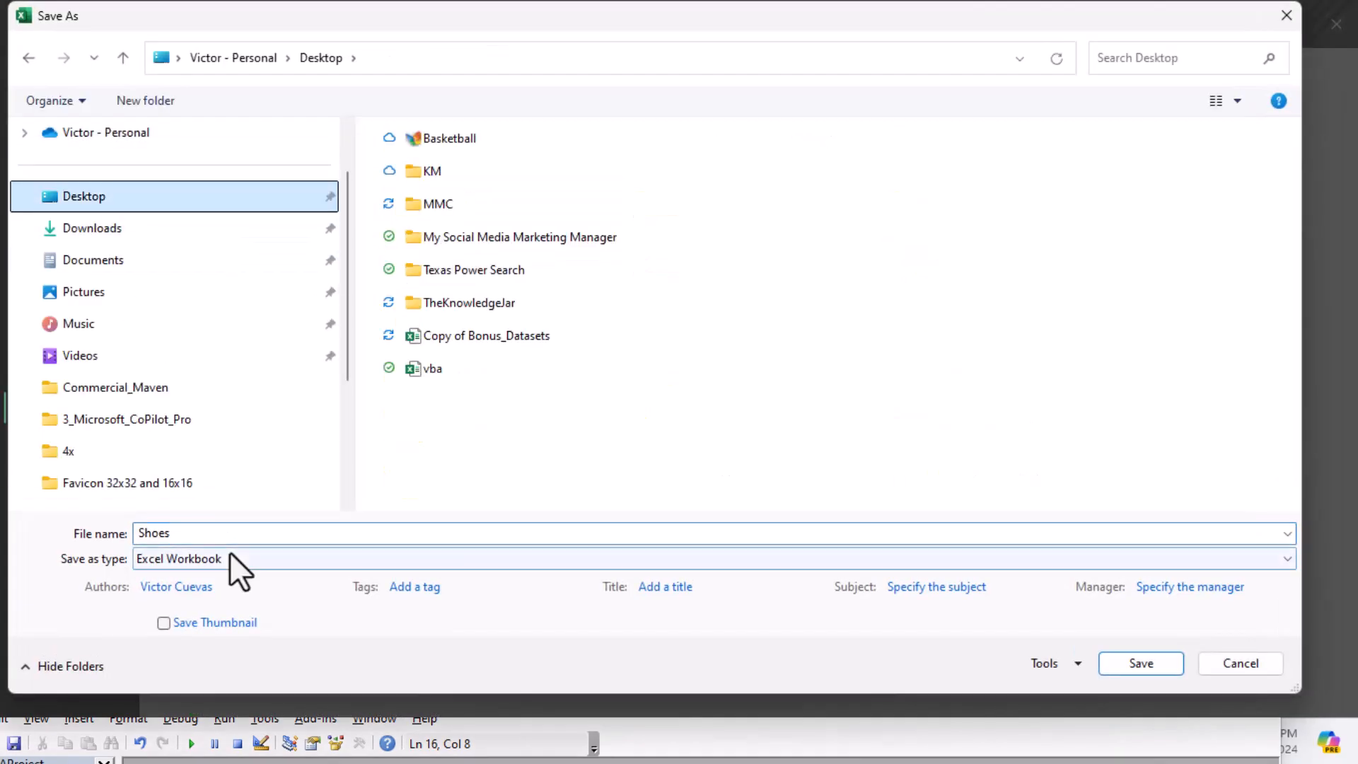
{"action": "left_click", "coordinate": [1285, 559]}
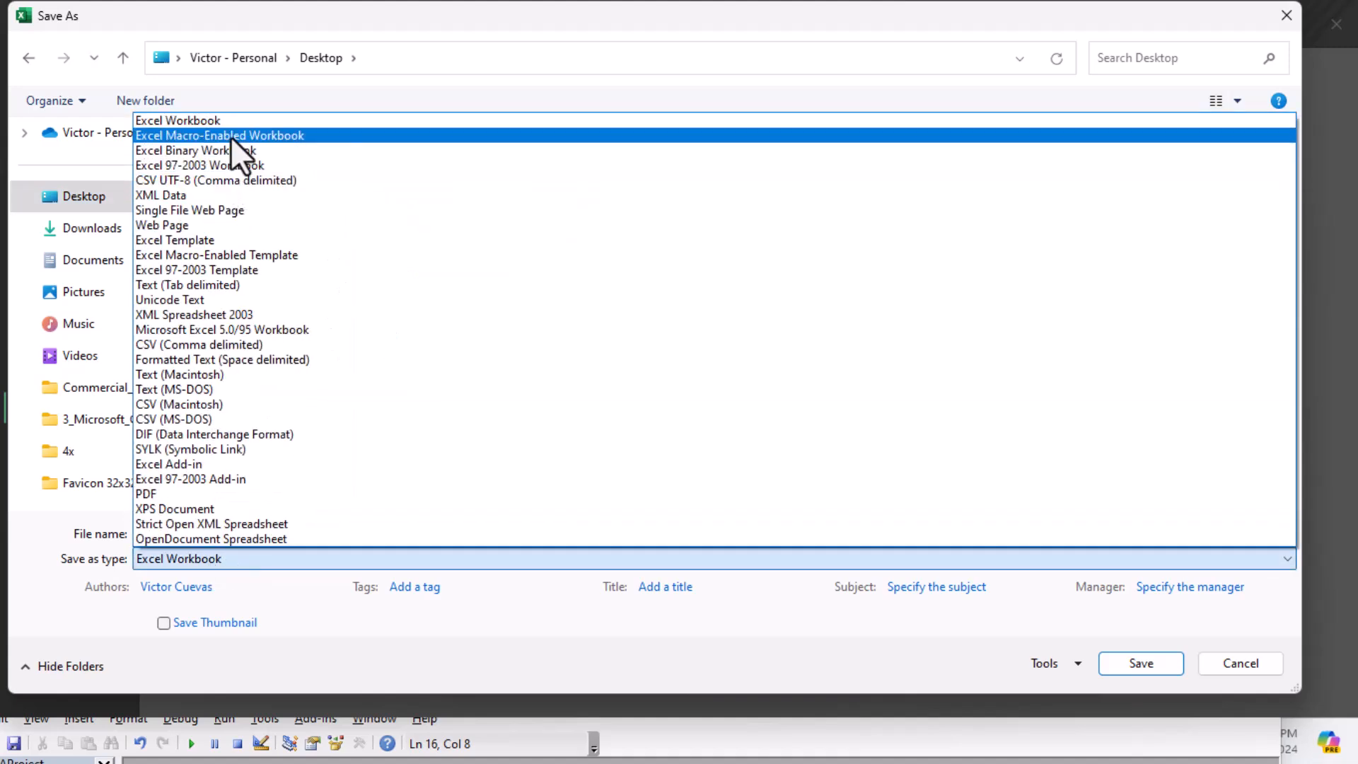
{"action": "left_click", "coordinate": [219, 136]}
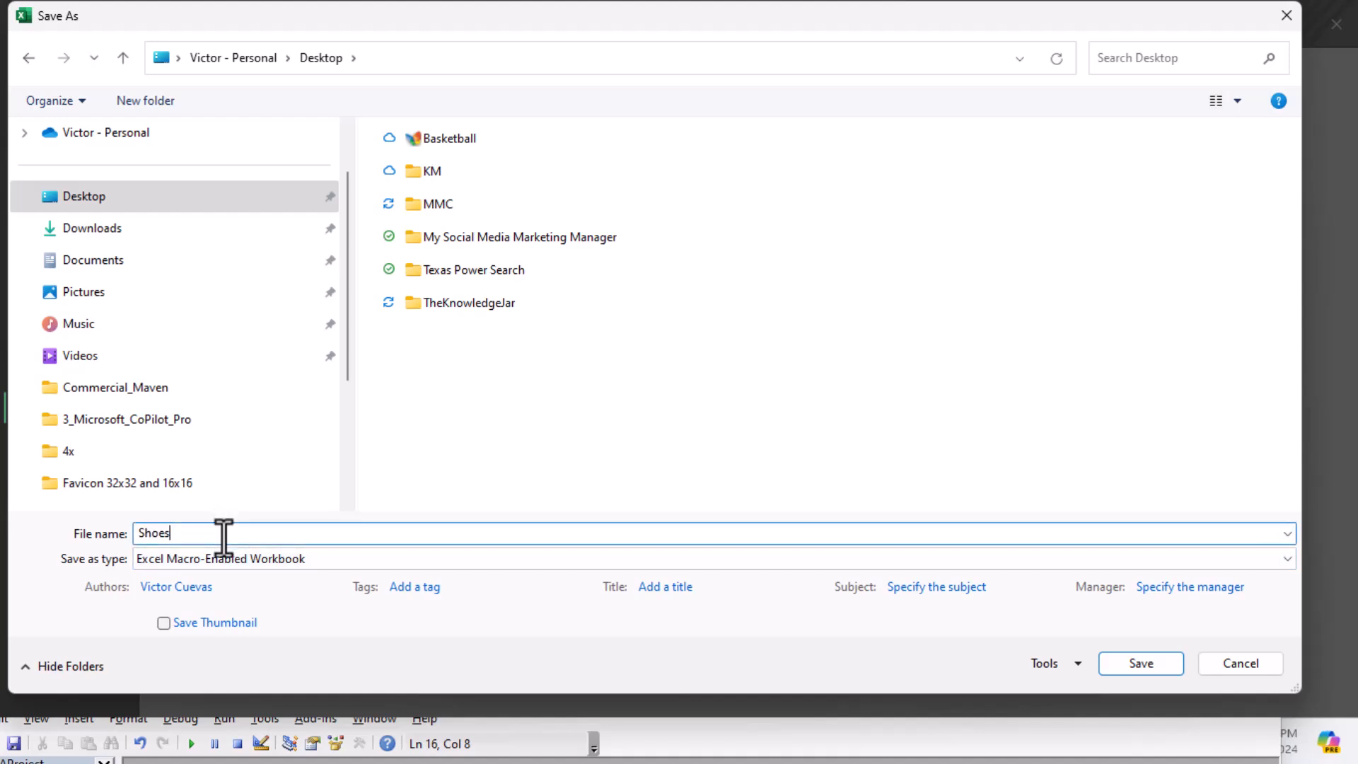
{"action": "left_click", "coordinate": [1140, 662]}
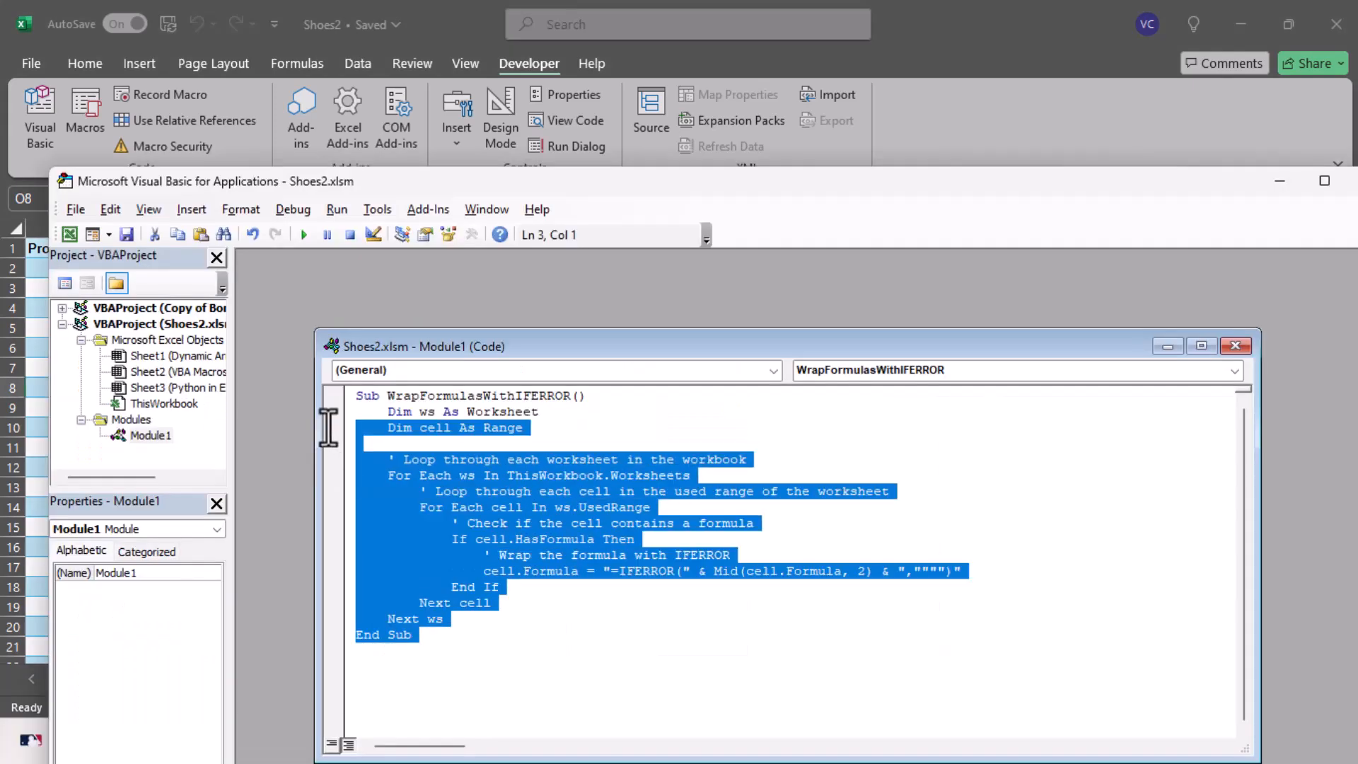
Replace Module1's code with Copilot's revised error-handling macro and run it.
{"action": "key", "text": "Delete"}
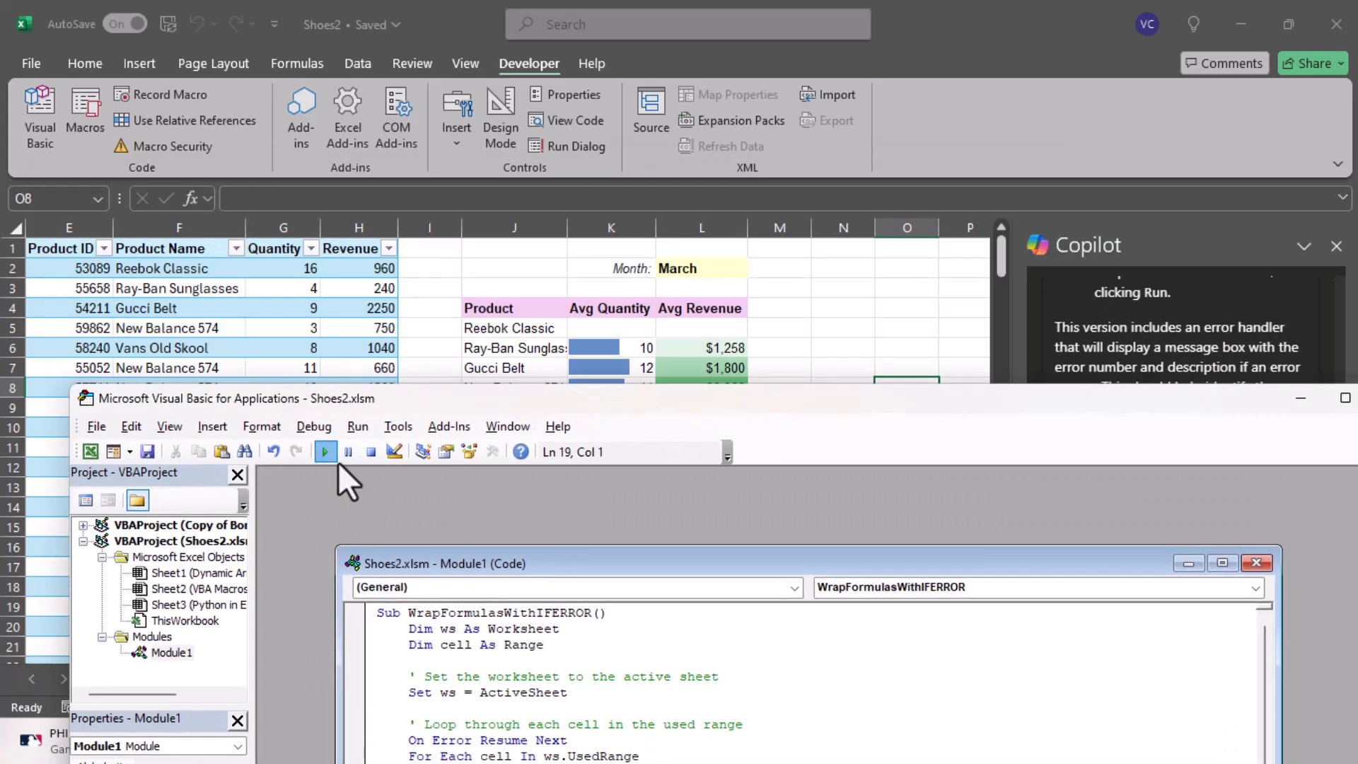
{"action": "left_click", "coordinate": [326, 451]}
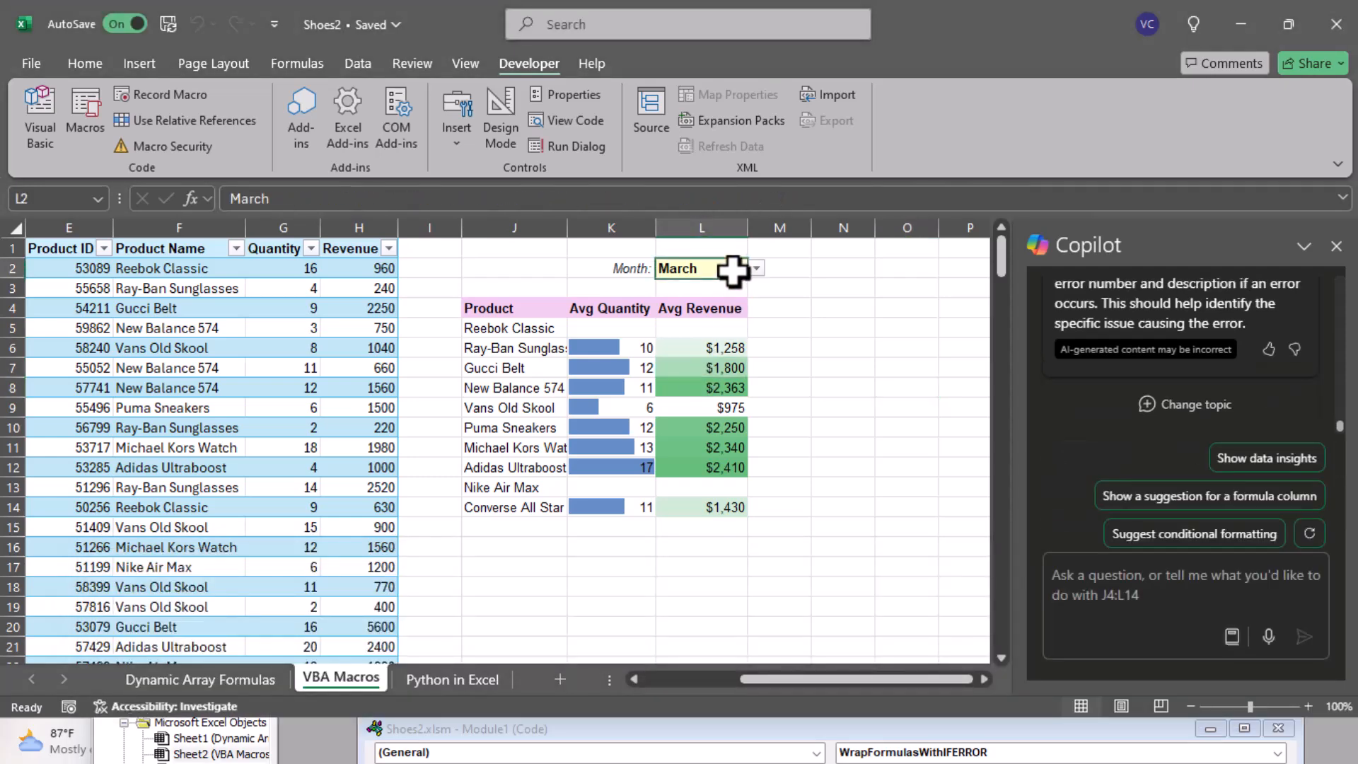
Switch the L2 summary month to September, then August, showing blanks instead of #DIV/0!
{"action": "left_click", "coordinate": [754, 268]}
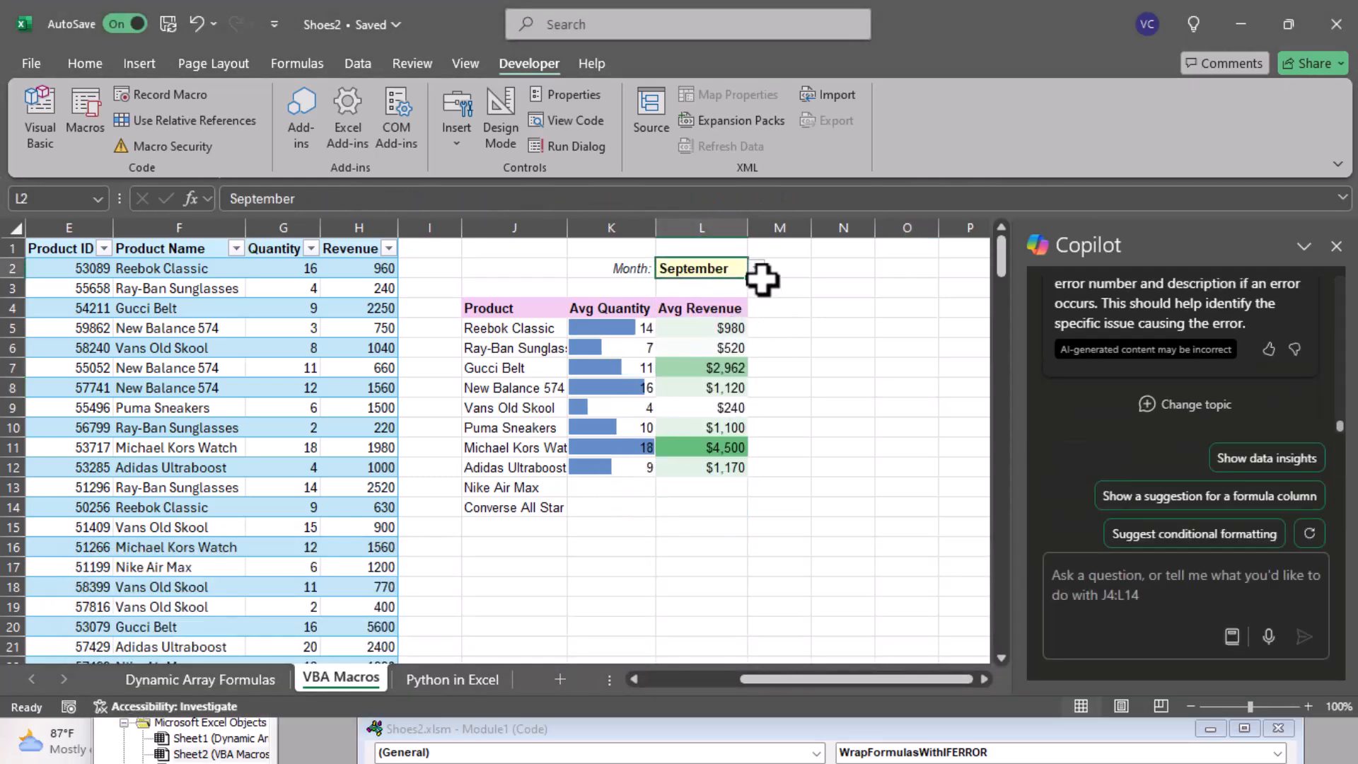
{"action": "left_click", "coordinate": [755, 269]}
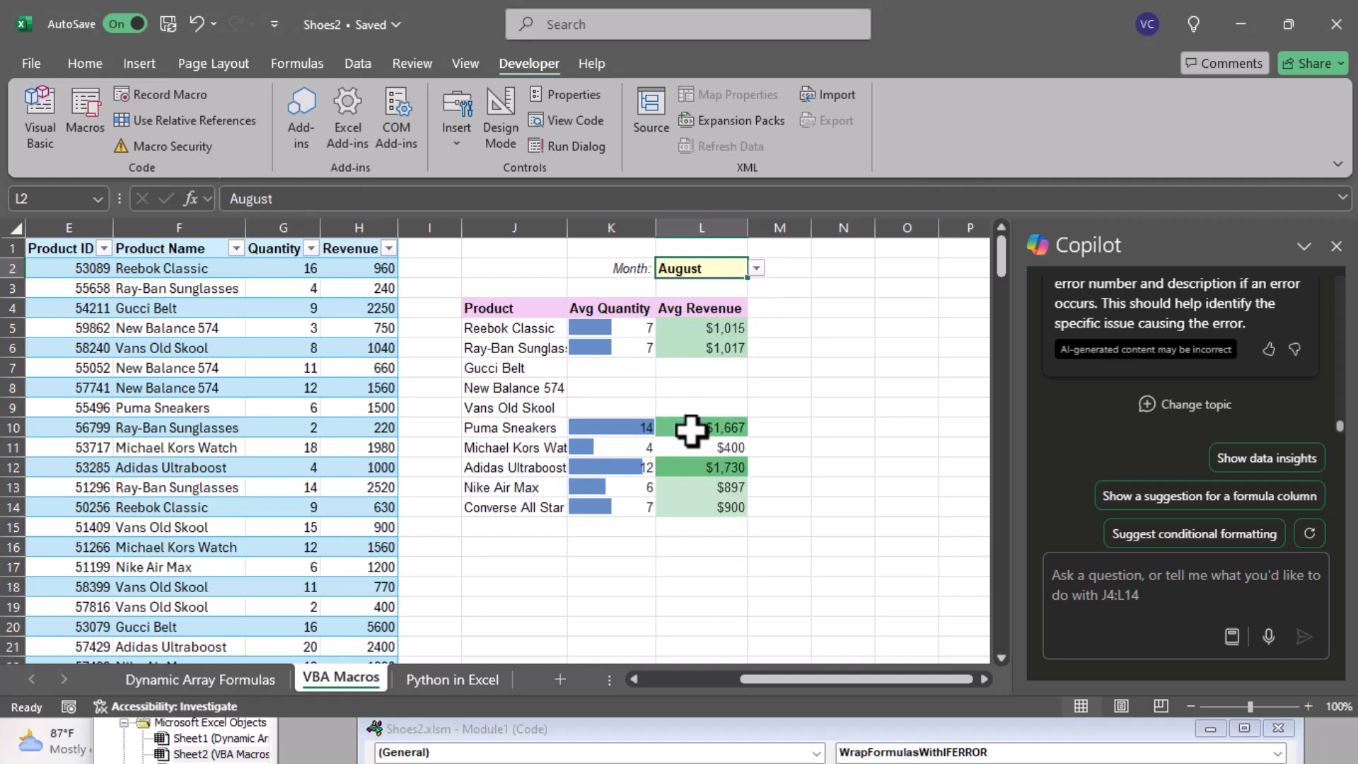